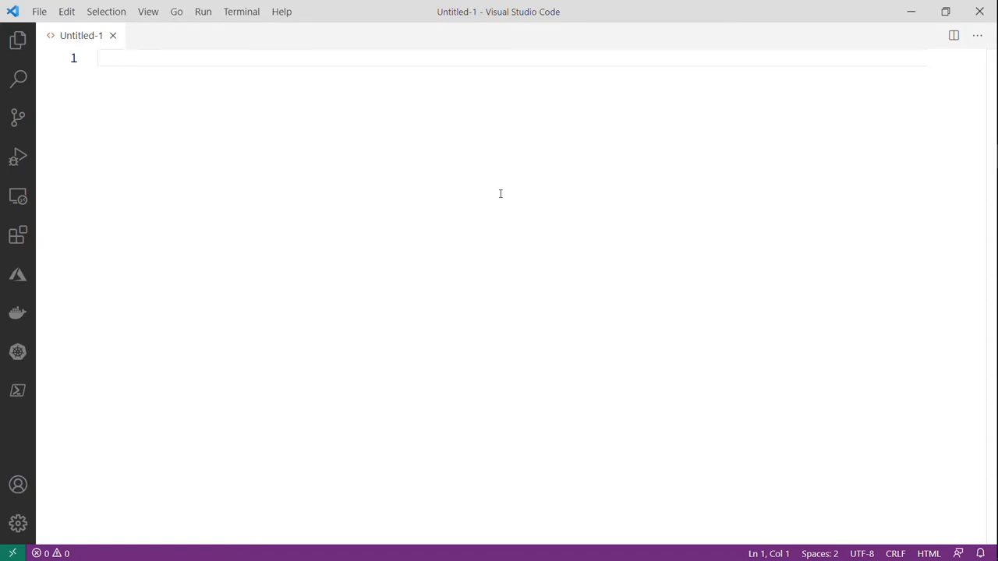
- Place the cursor in the empty untitled HTML file in VS Code
click(101, 58)
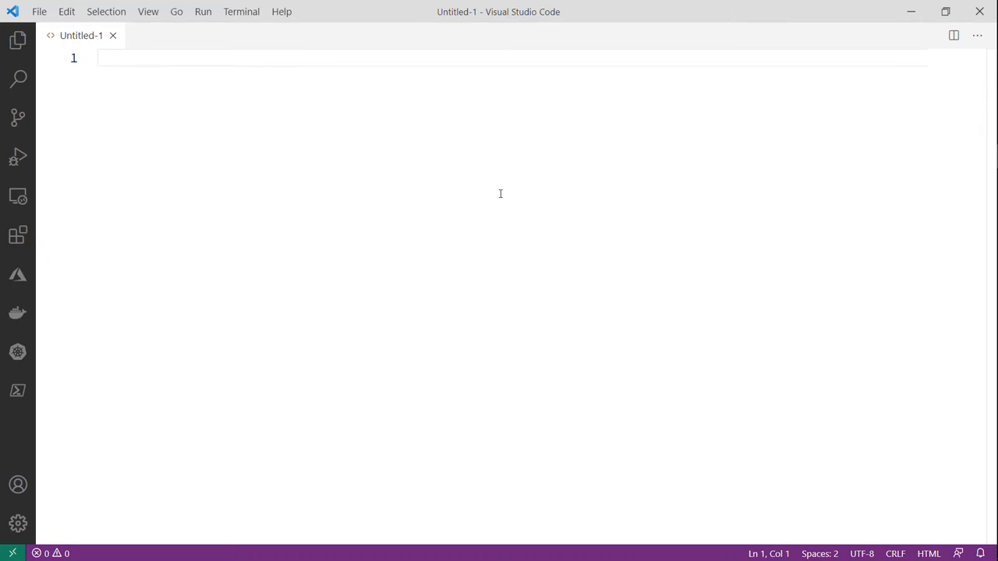
mouse_move(950, 517)
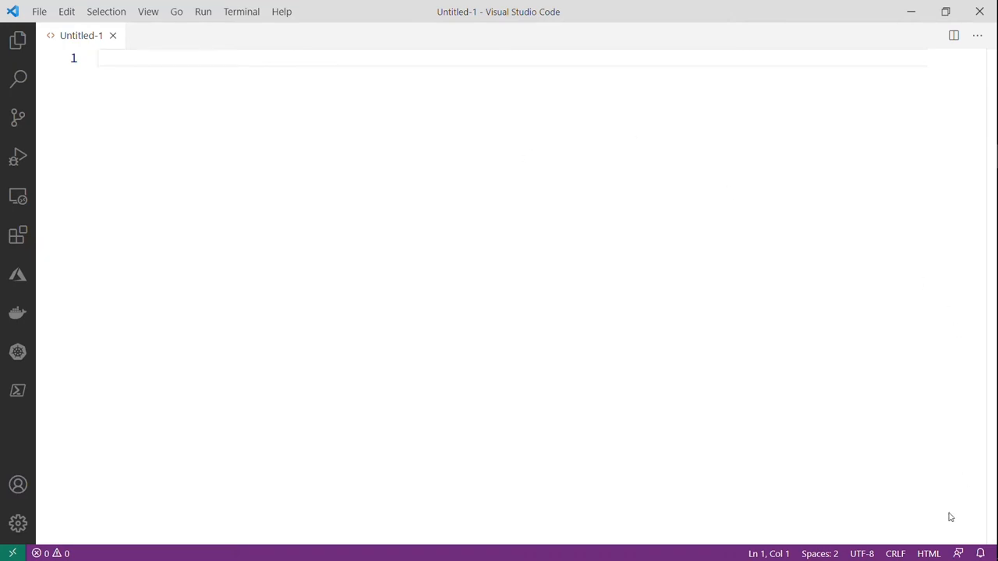
mouse_move(928, 553)
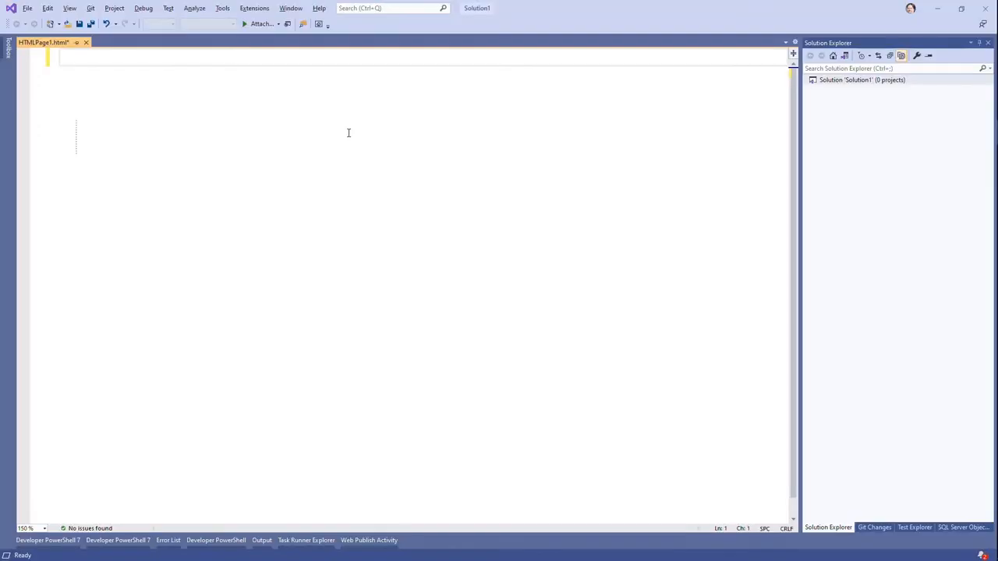
- Check the Installed list in Manage Extensions for the ZenCoding extension
click(254, 8)
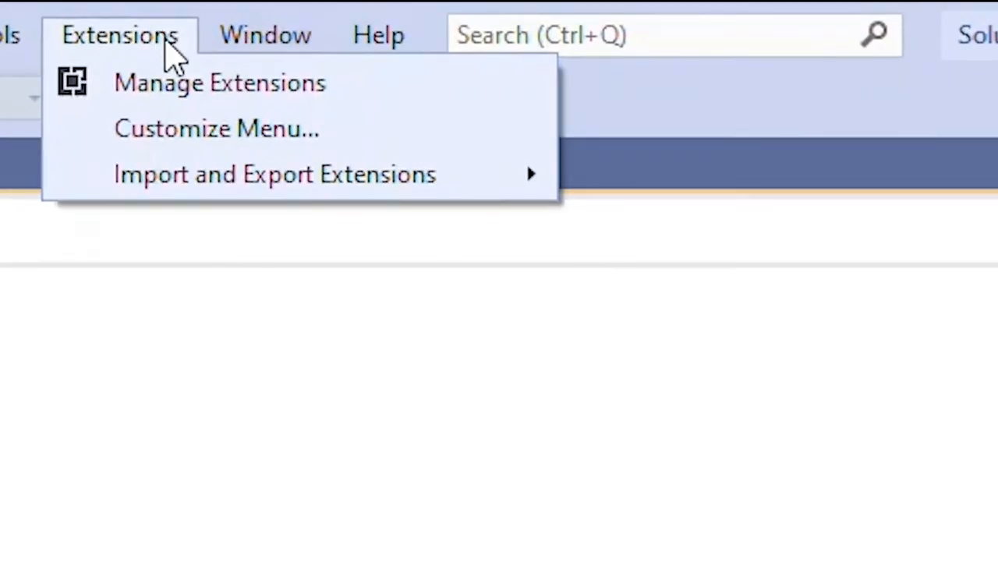
click(219, 83)
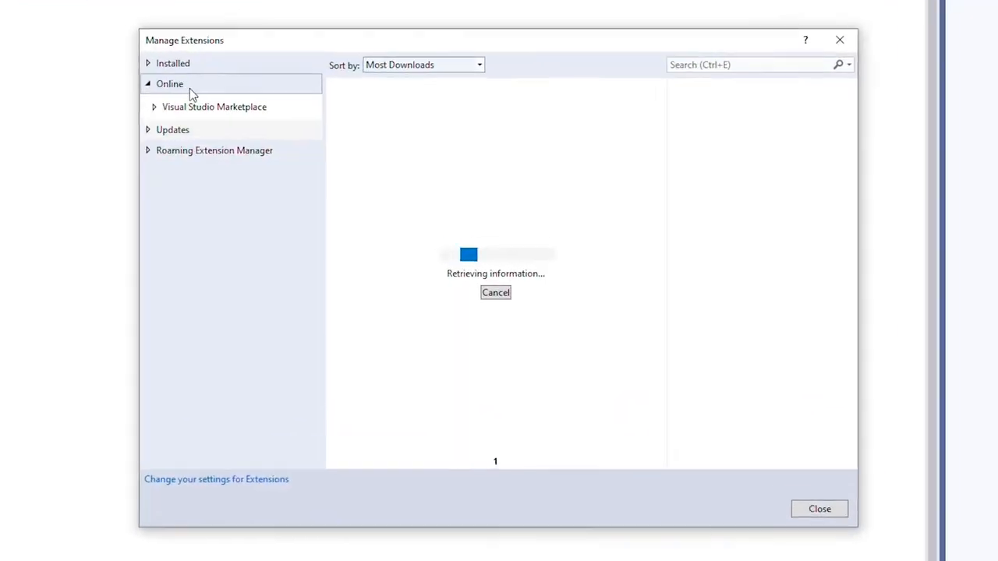
click(172, 63)
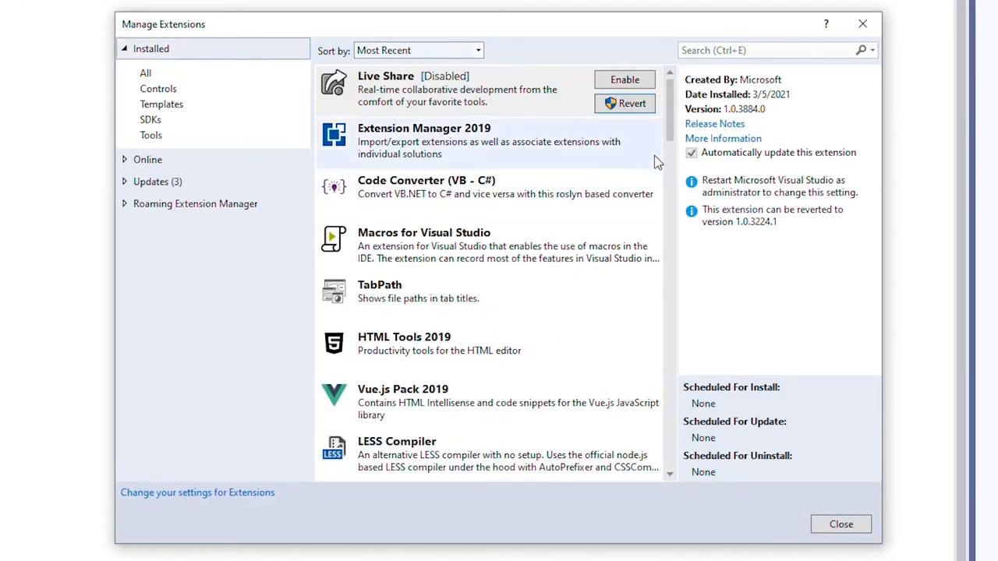
scroll(down, 3)
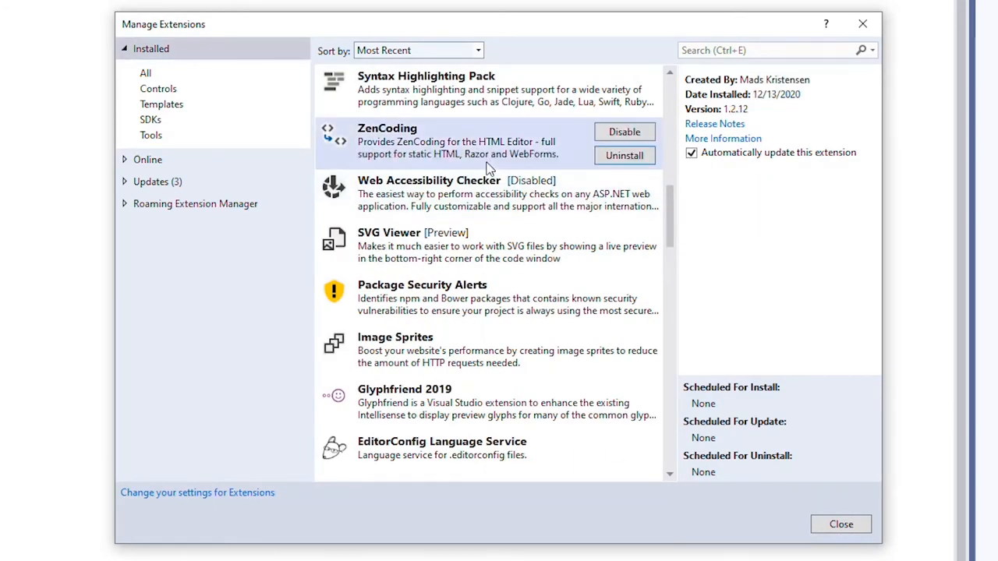
mouse_move(807, 149)
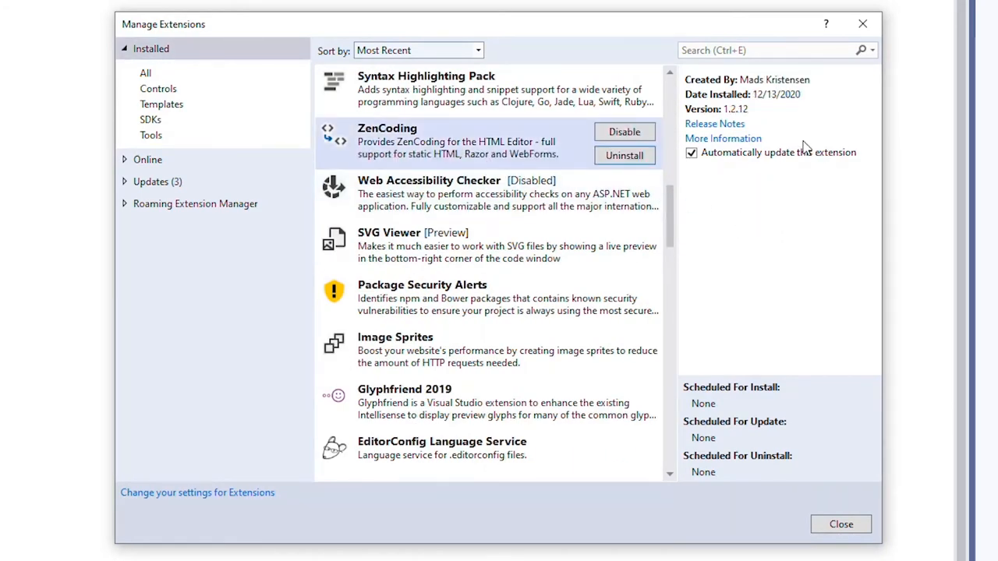
mouse_move(807, 238)
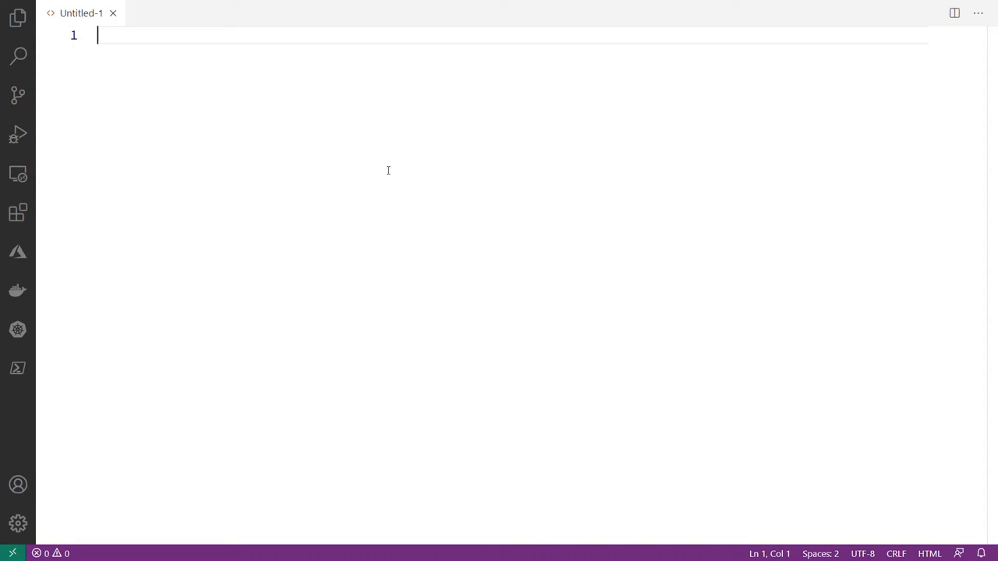
mouse_move(929, 554)
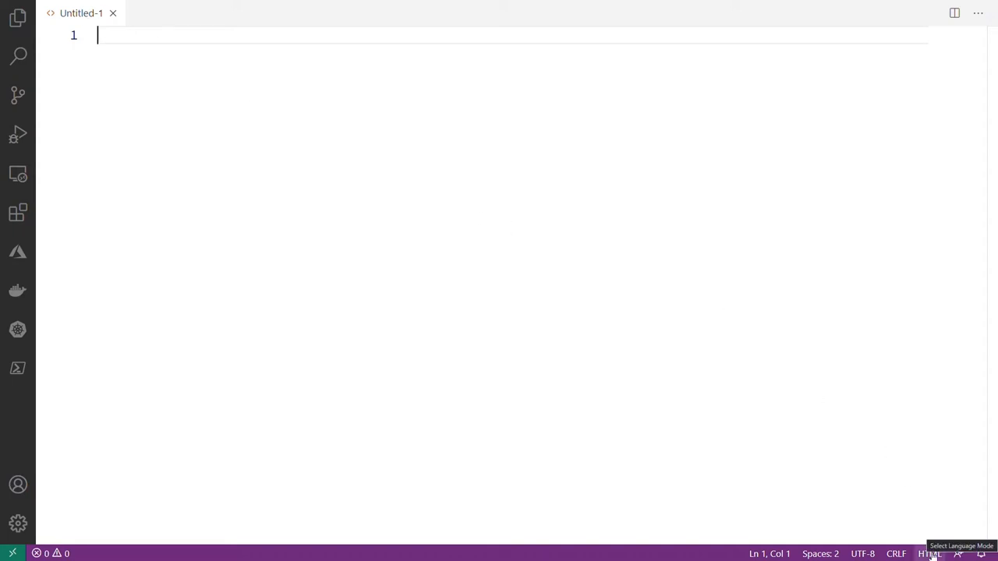
click(928, 553)
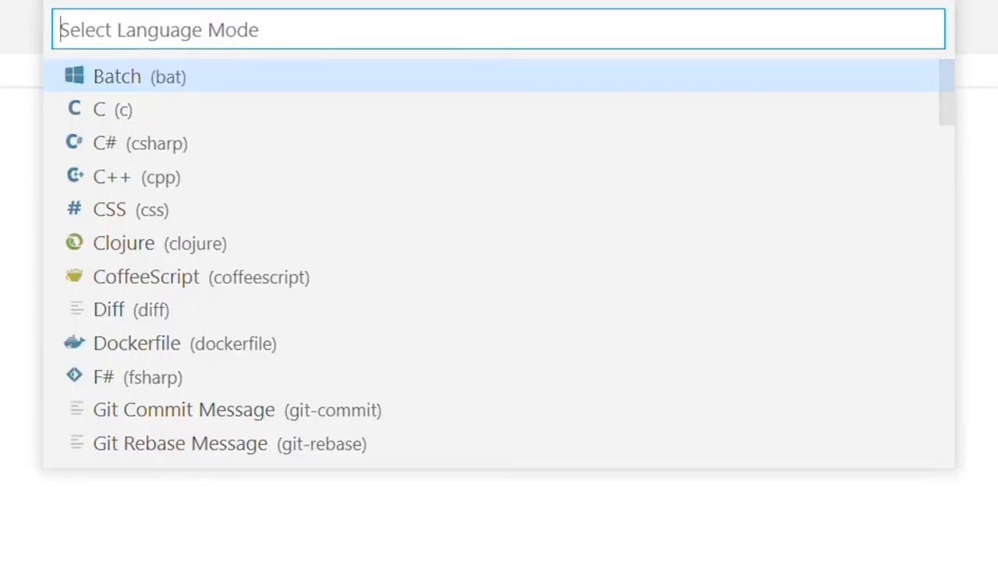
text(html)
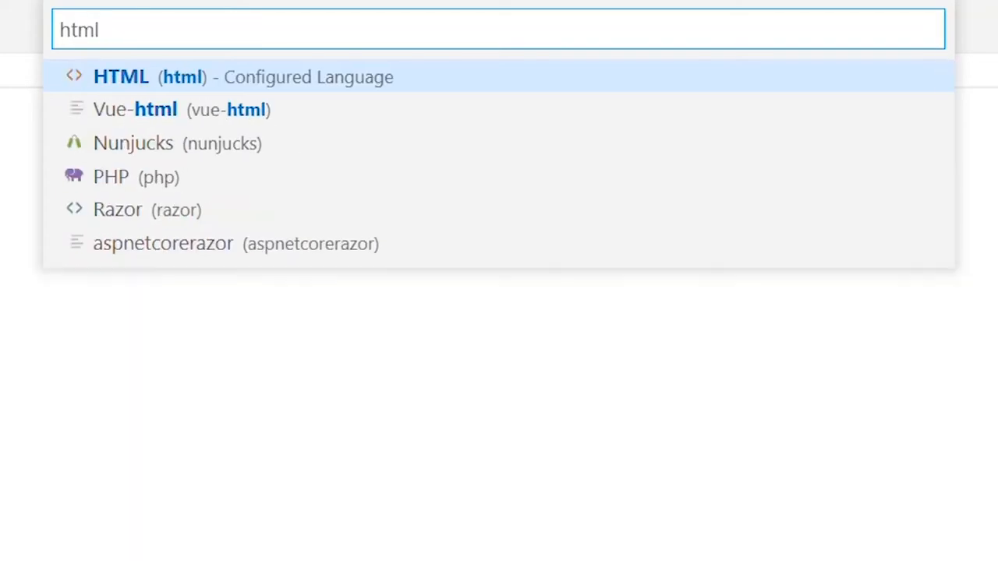
mouse_move(503, 260)
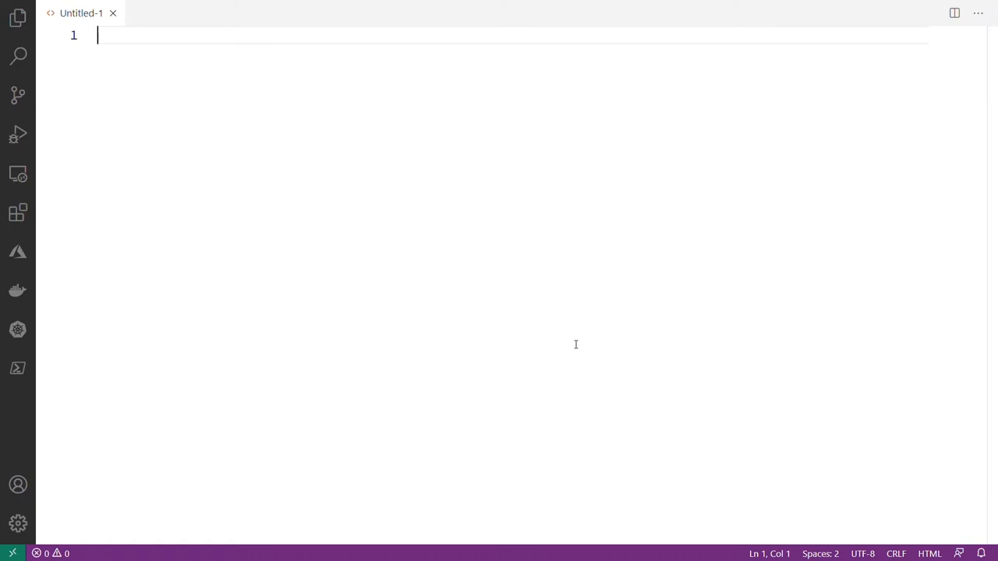
text(div)
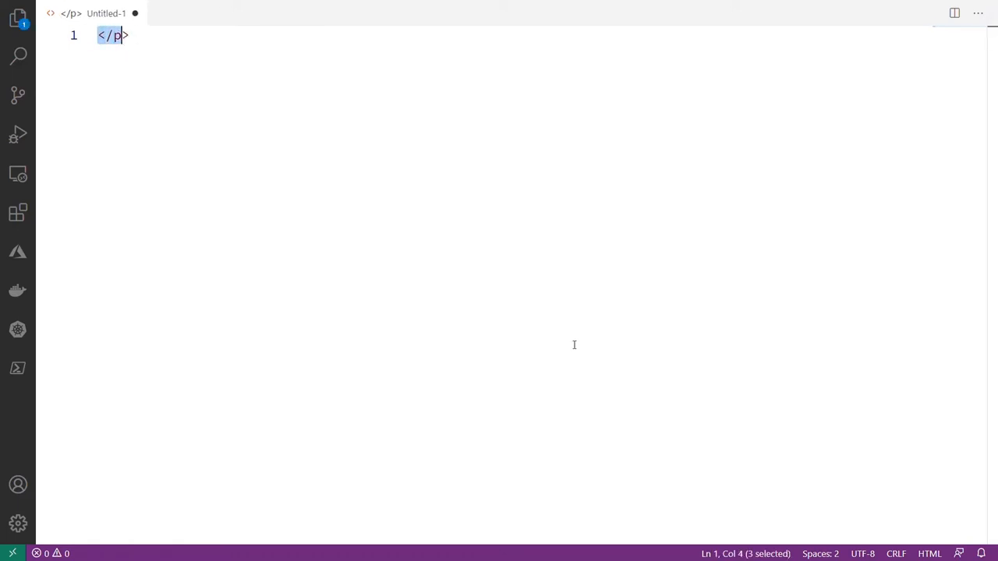
text(sp)
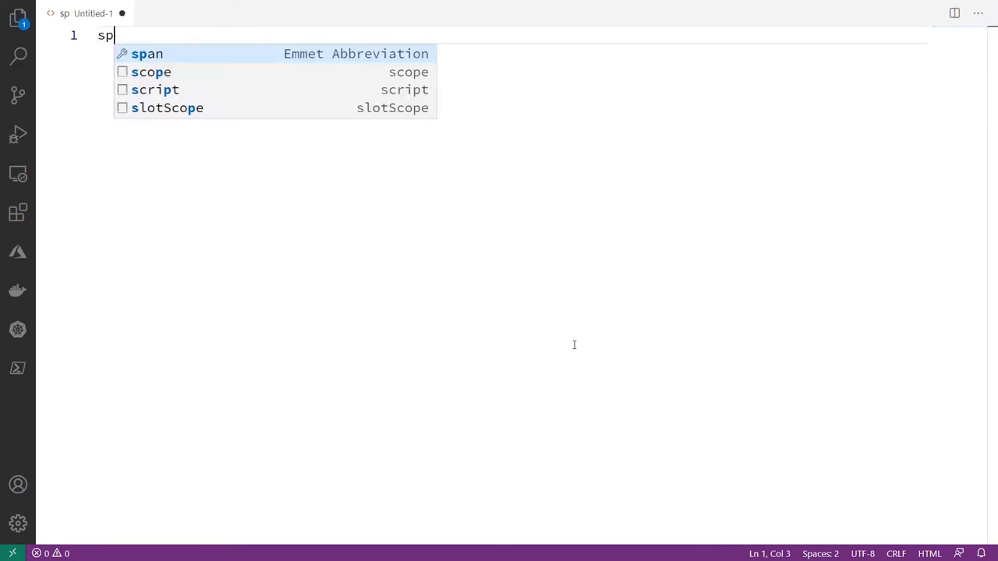
text(an)
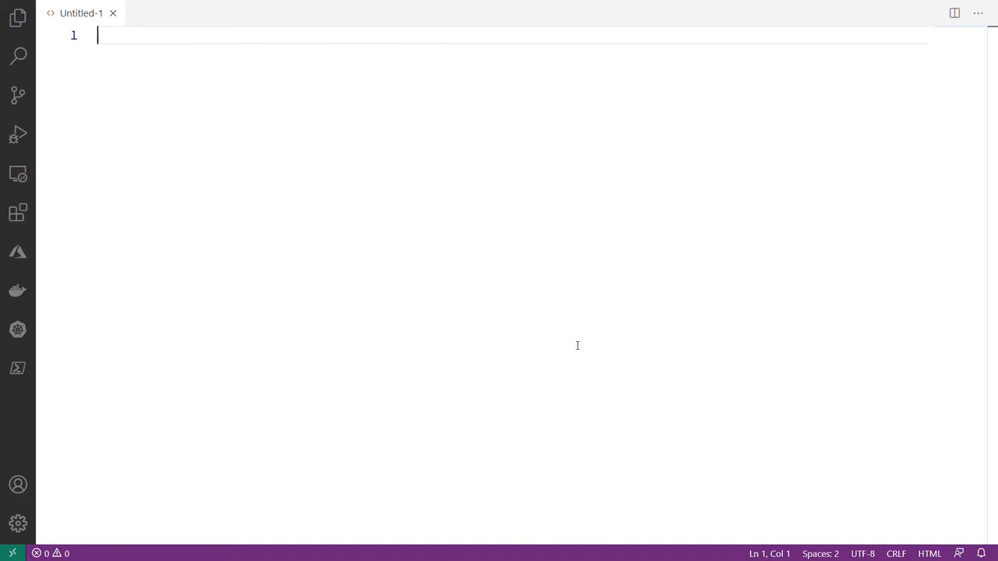
text(img src="" alt="">)
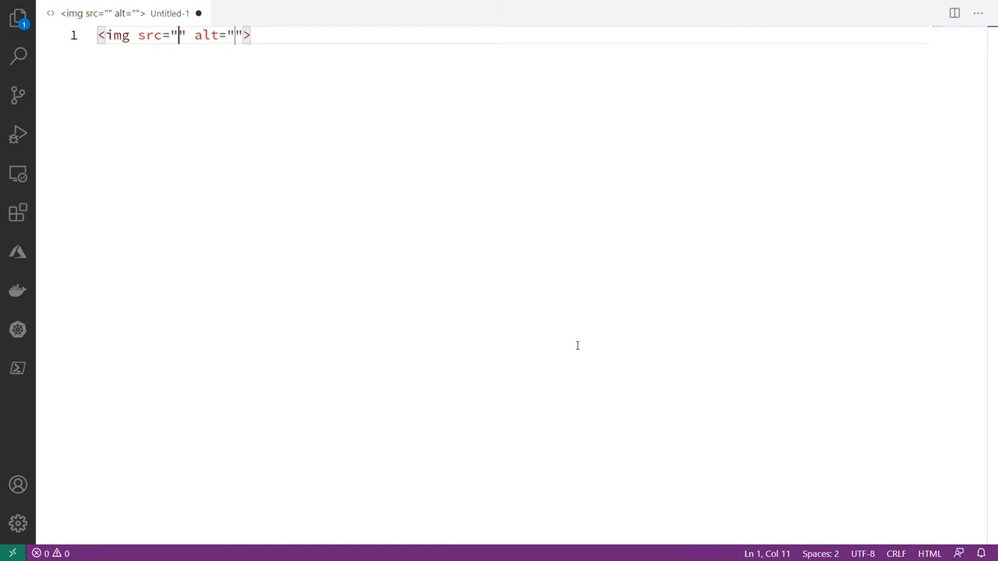
text(a)
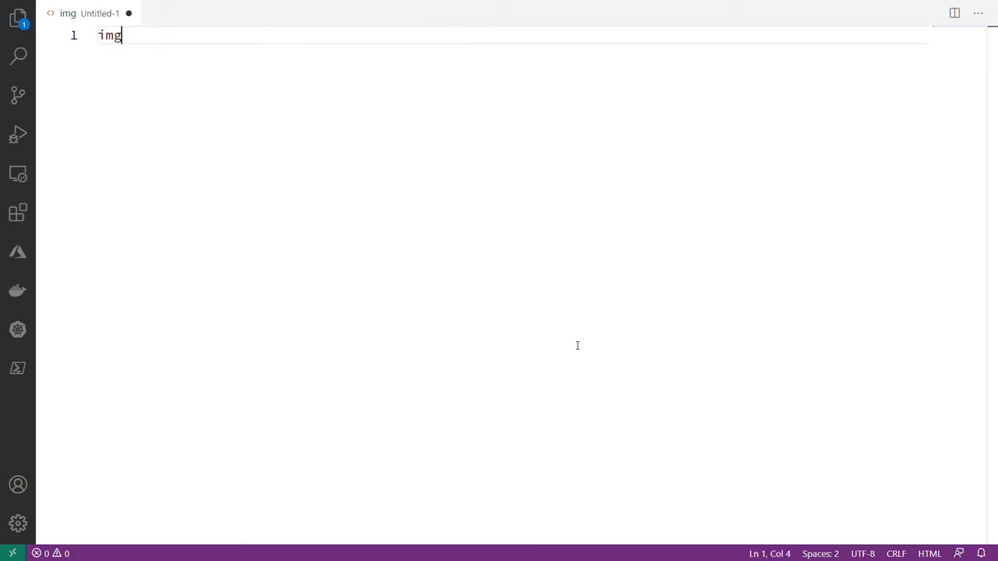
key(ctrl+z)
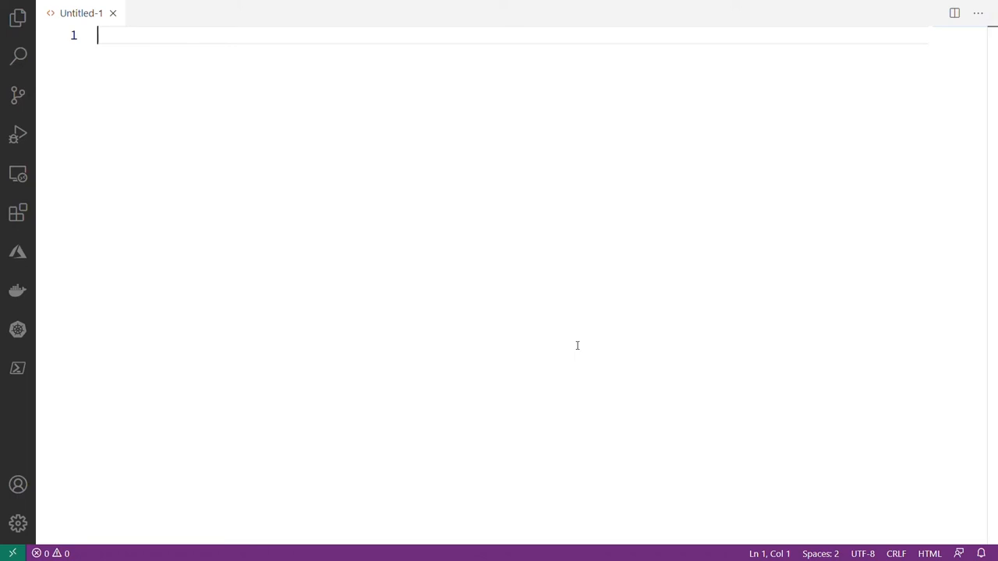
text(div)
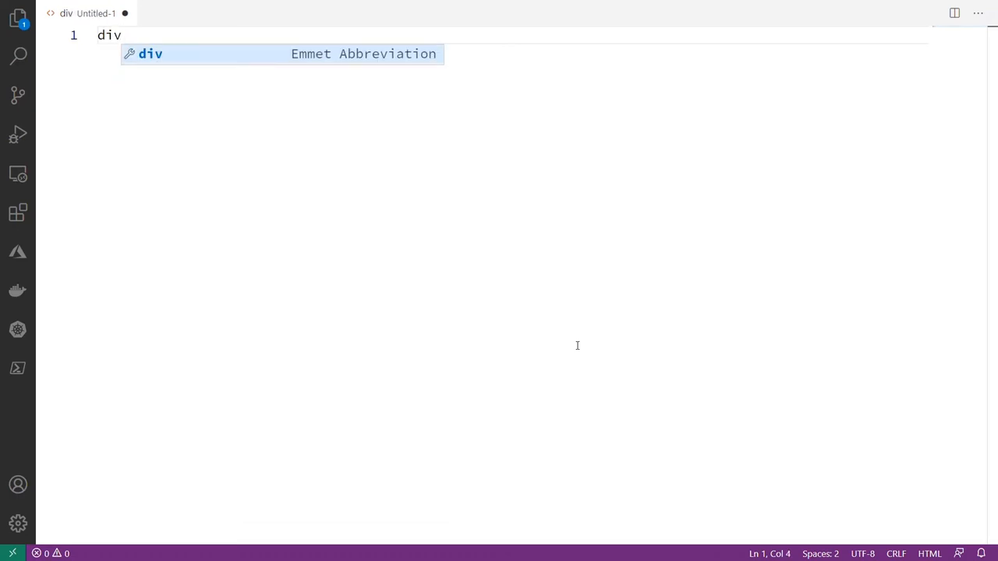
text(#f)
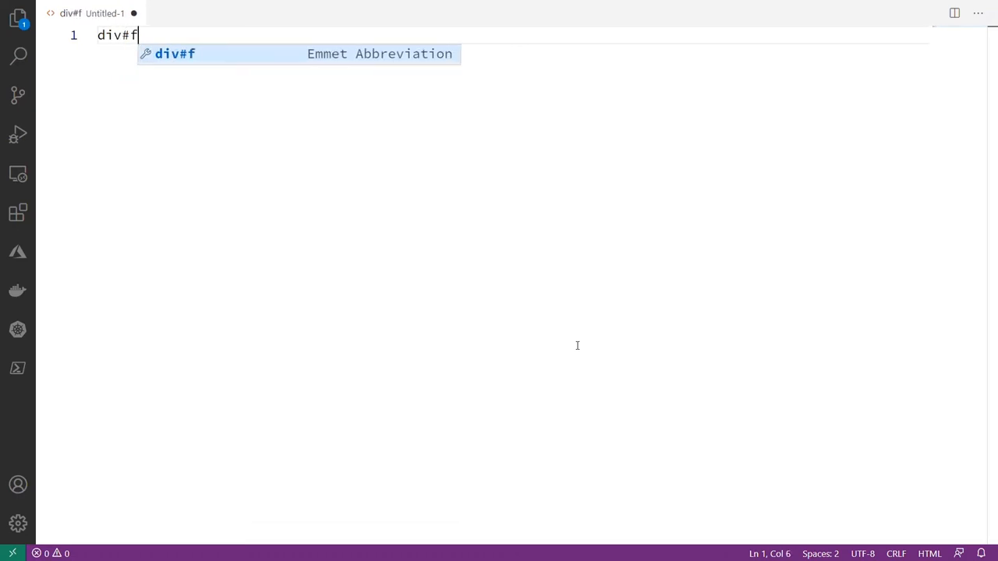
text(oo)
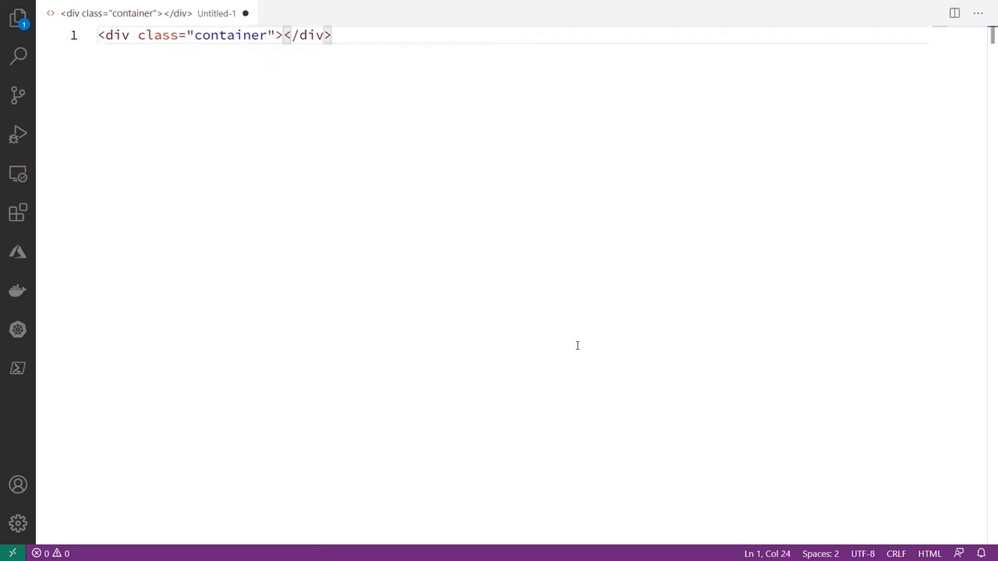
text(div.cont)
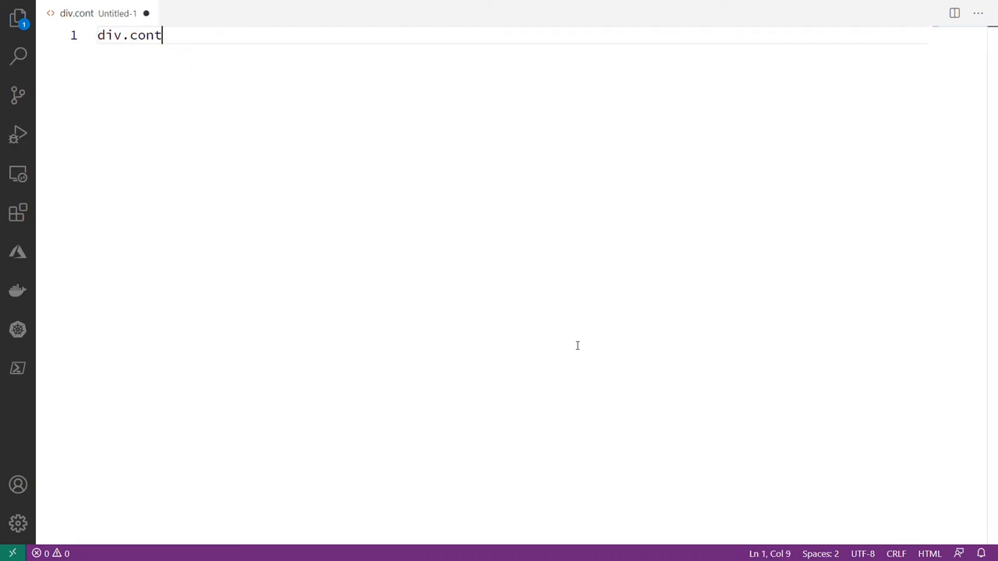
key(BackSpace)
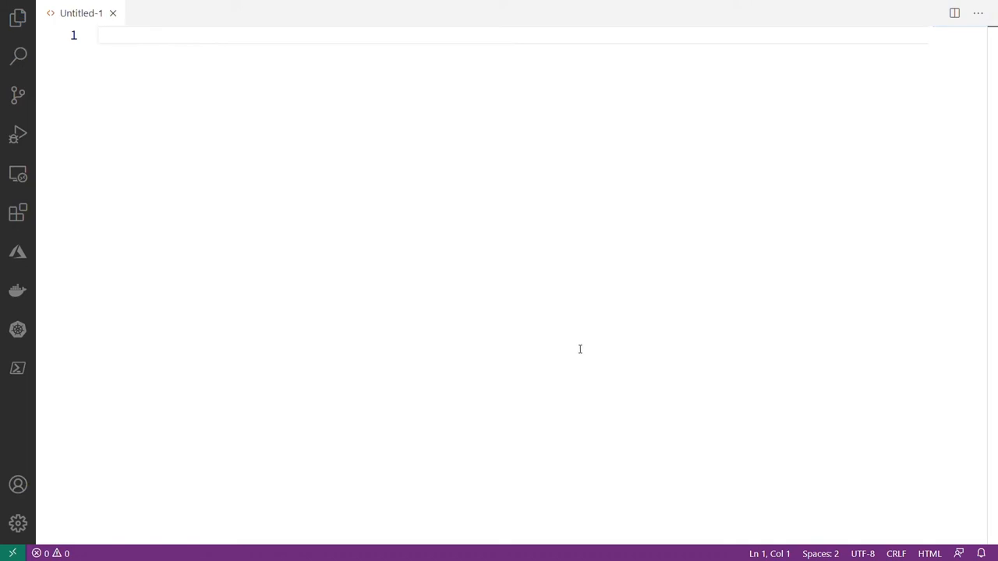
text(.)
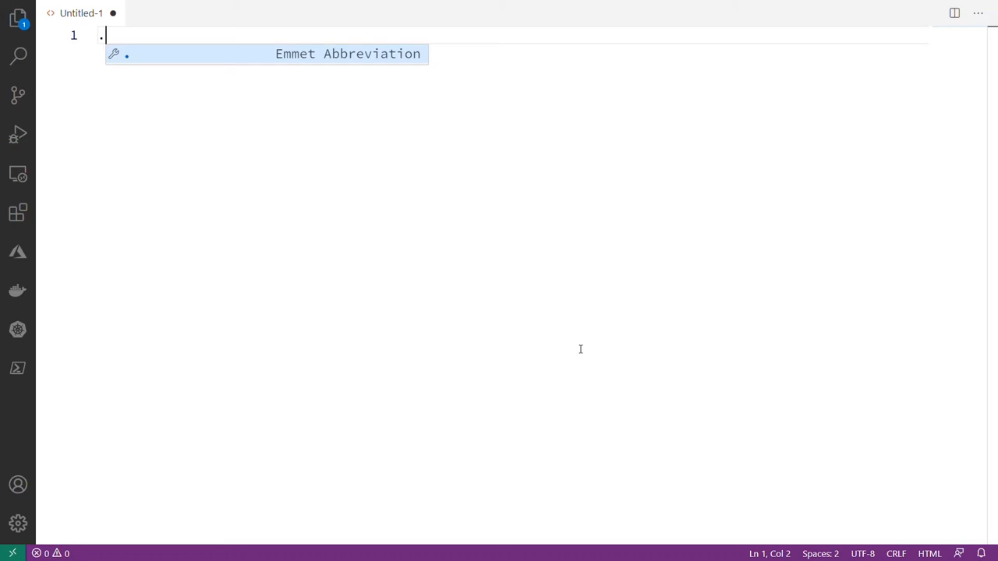
text(col-)
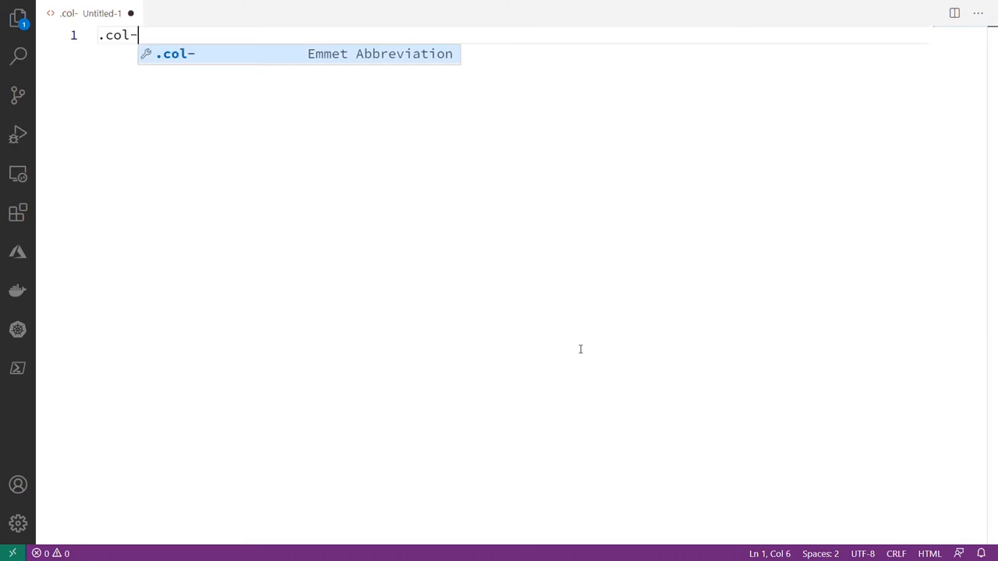
text(6.)
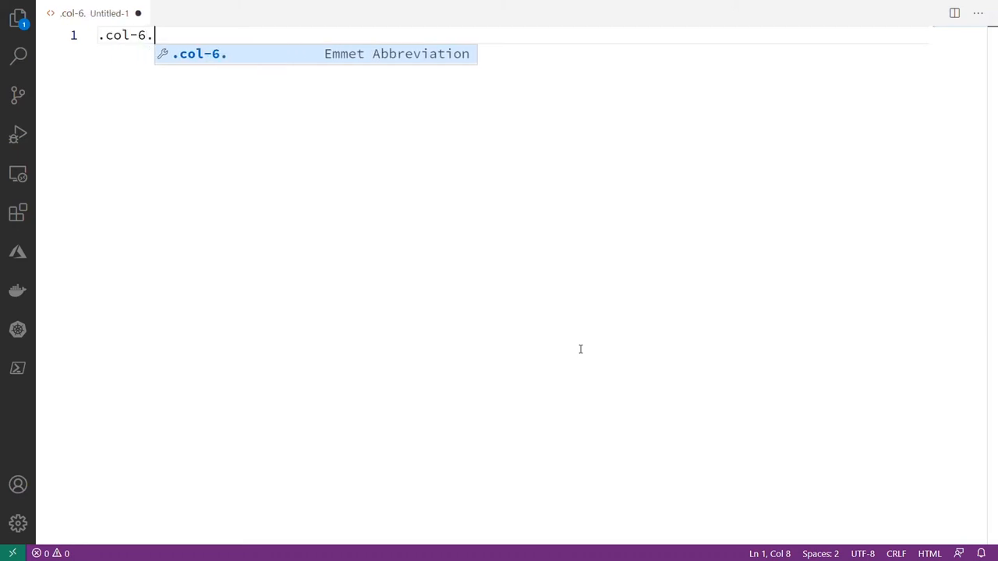
text(col-md-)
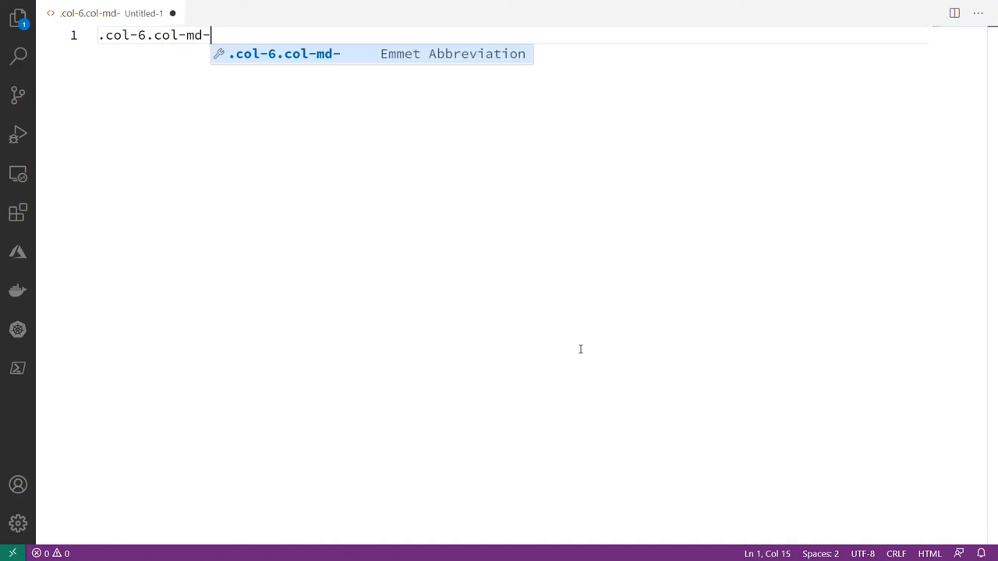
text(3.com-)
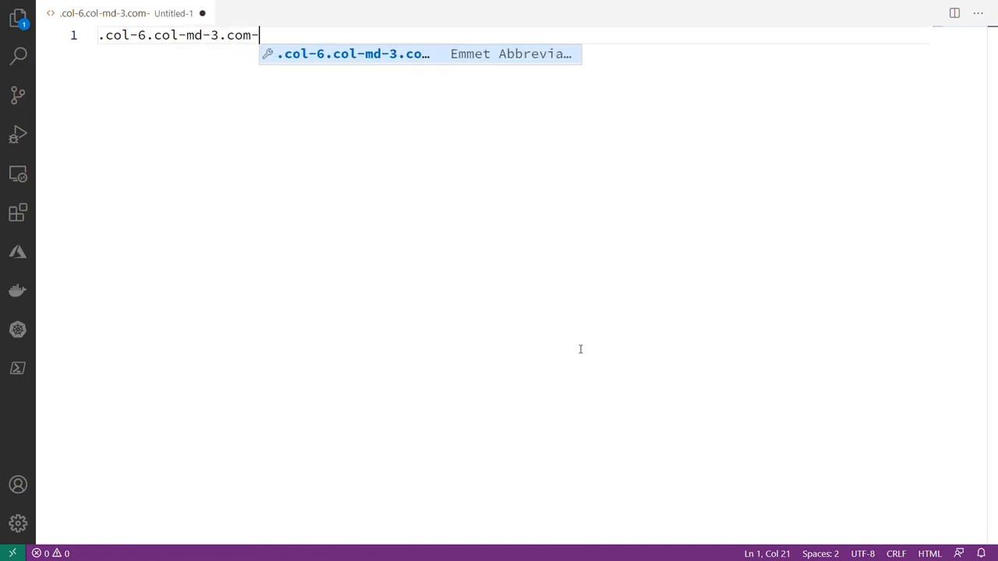
text(col-lg-2)
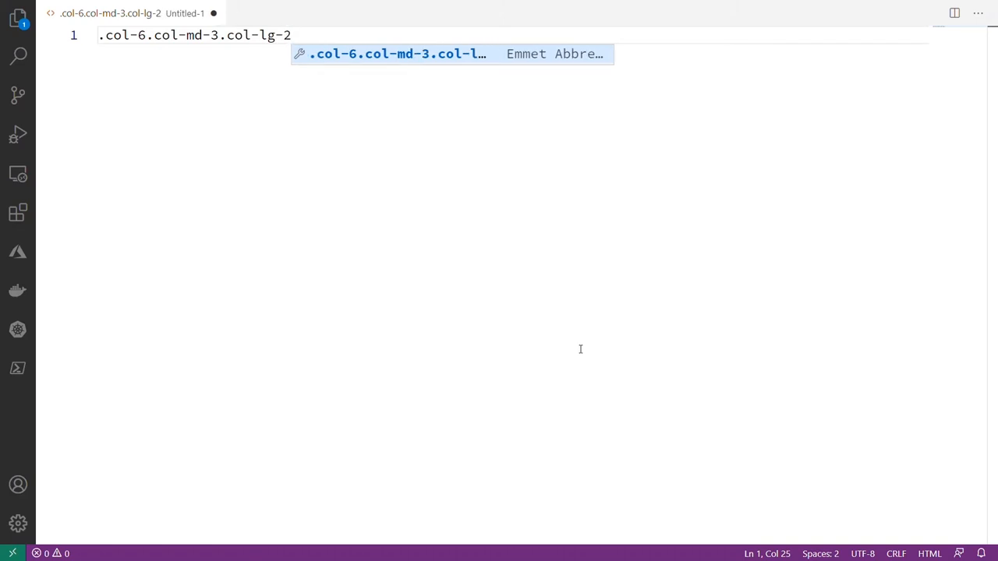
key(Tab)
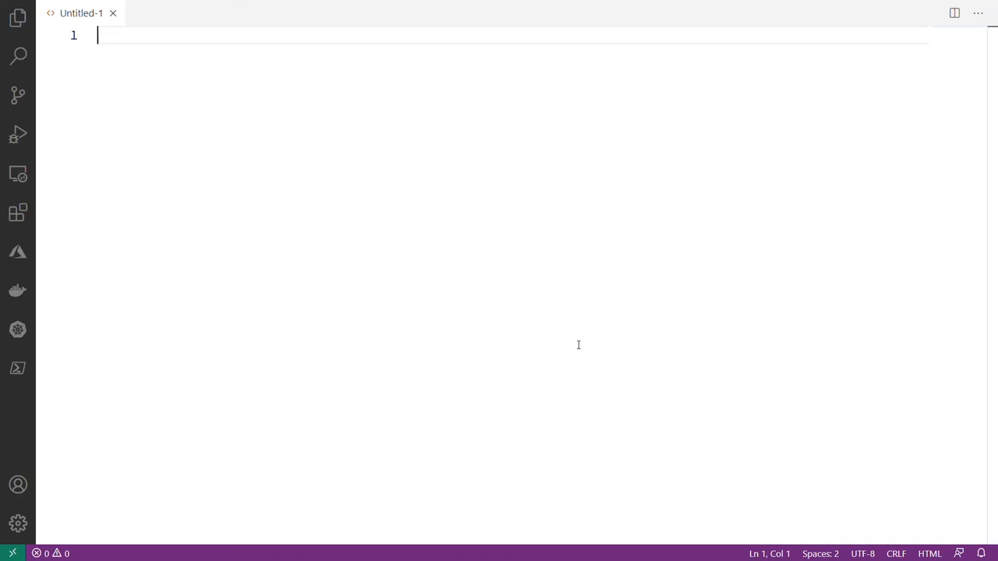
- Try the div>img and ul.unstyled abbreviations in the editor
text(div>)
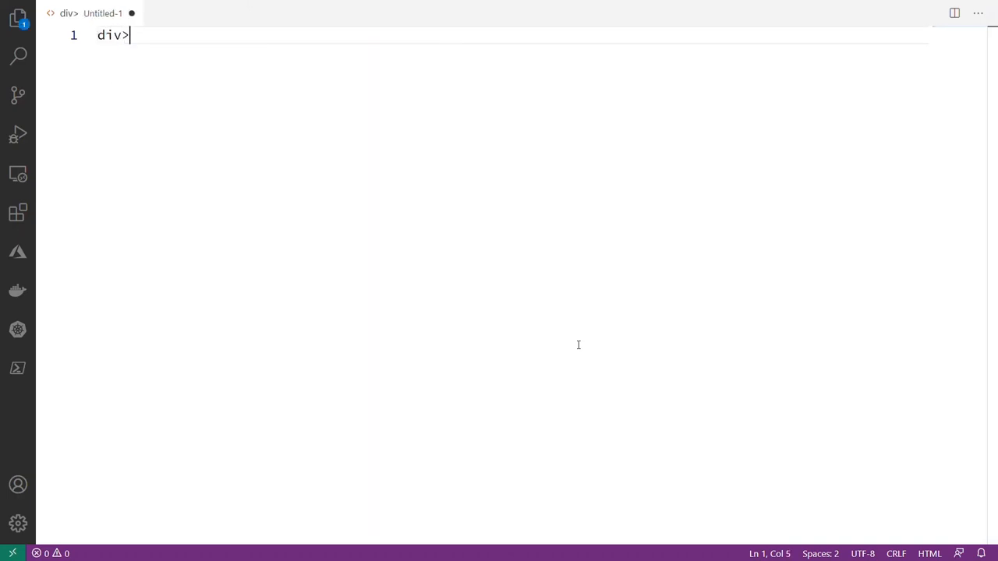
text(img)
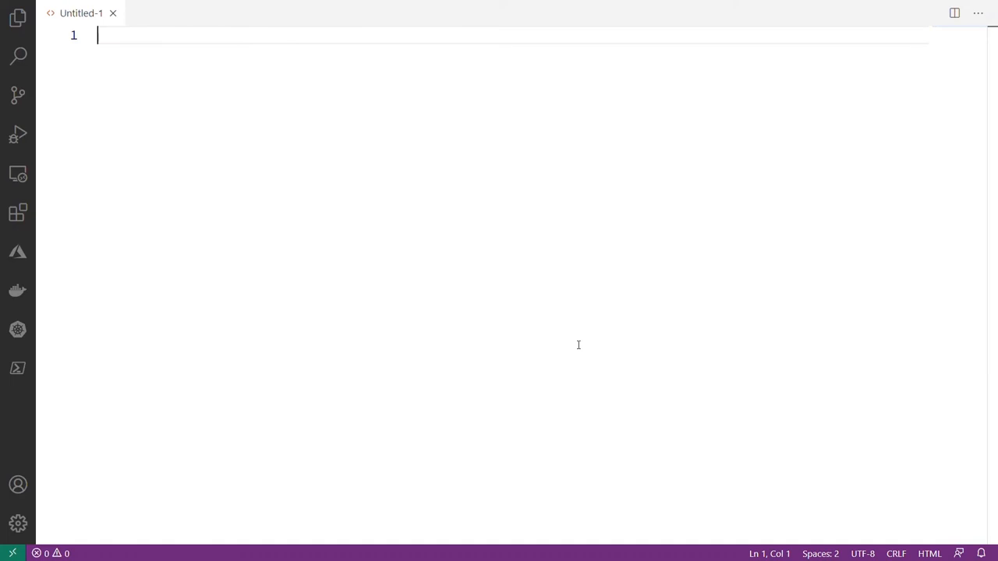
text(ul.unsty>li)
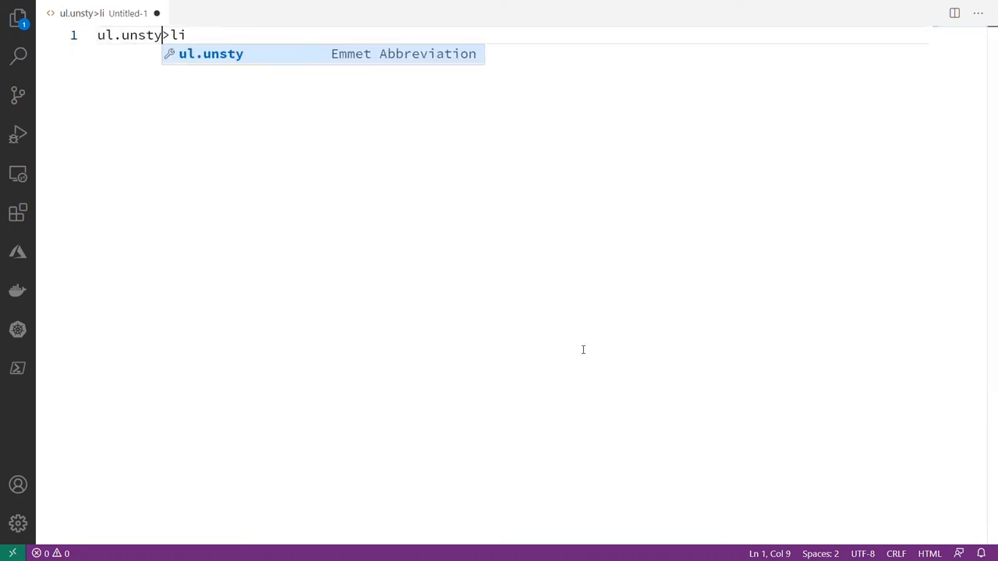
text(led)
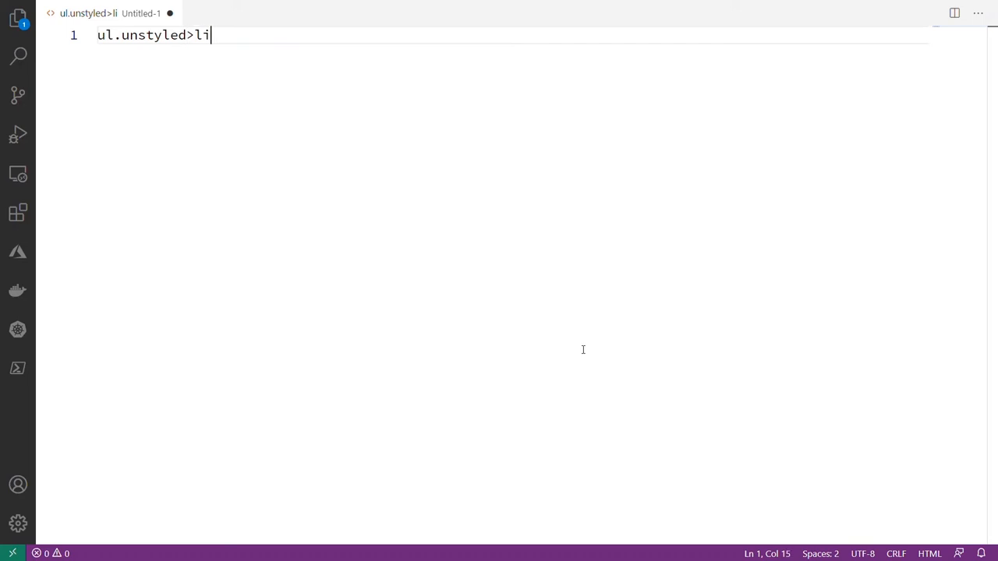
- Type the ul>li*5 abbreviation, dismiss its suggestion, then trim it back to ul>l
text(.item)
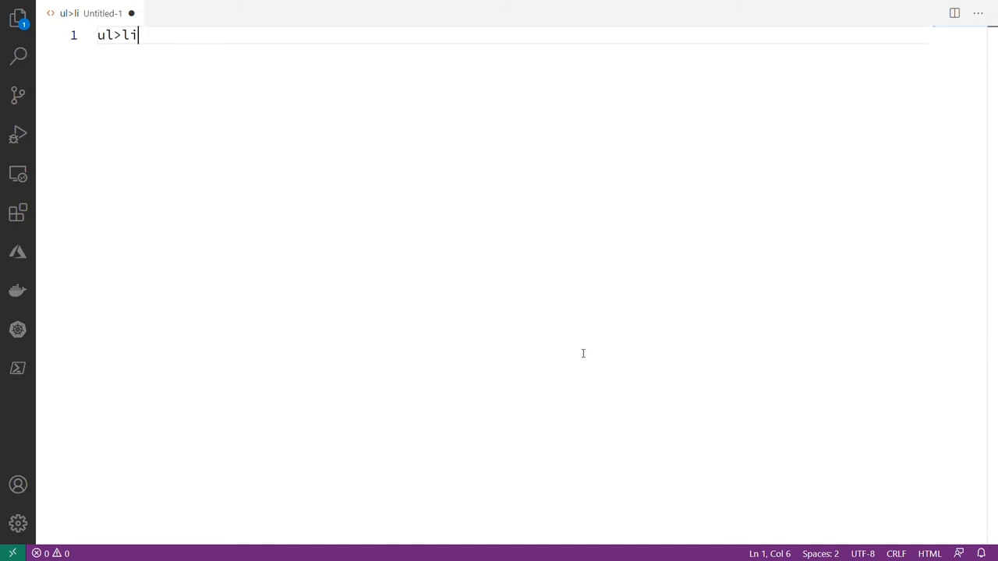
text(*5)
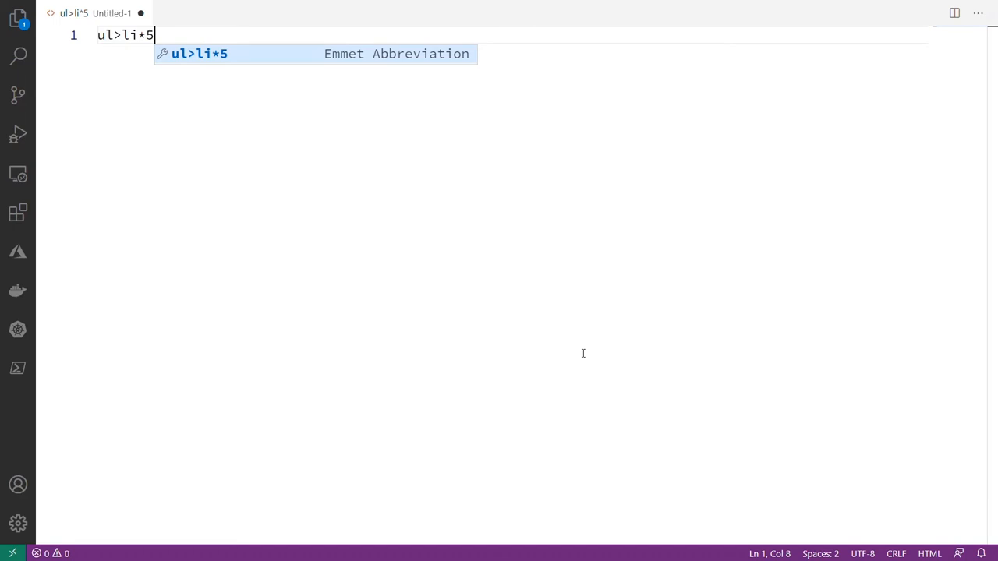
key(Tab)
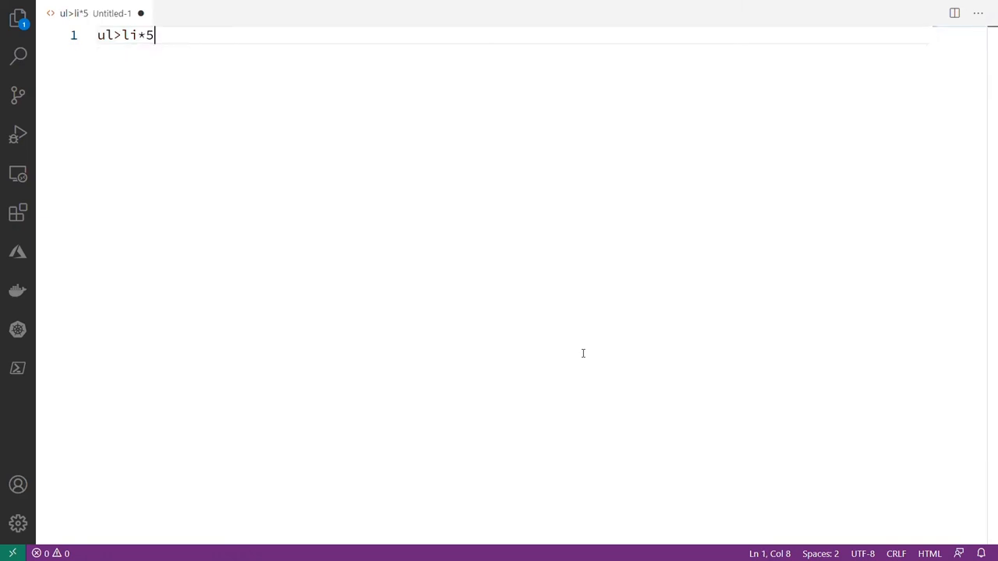
key(BackSpace)
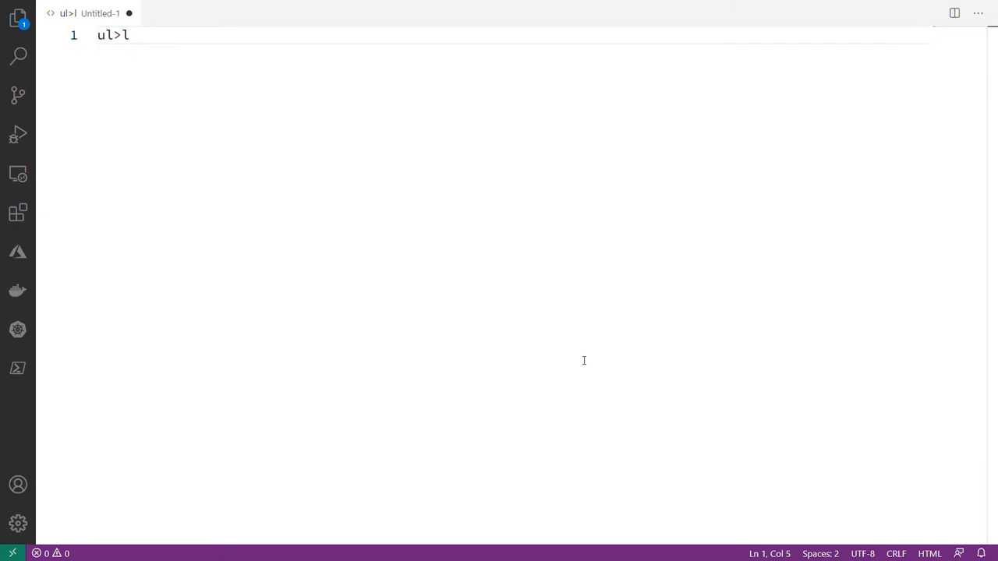
- Type the ul>li>lorem abbreviation
text(i>)
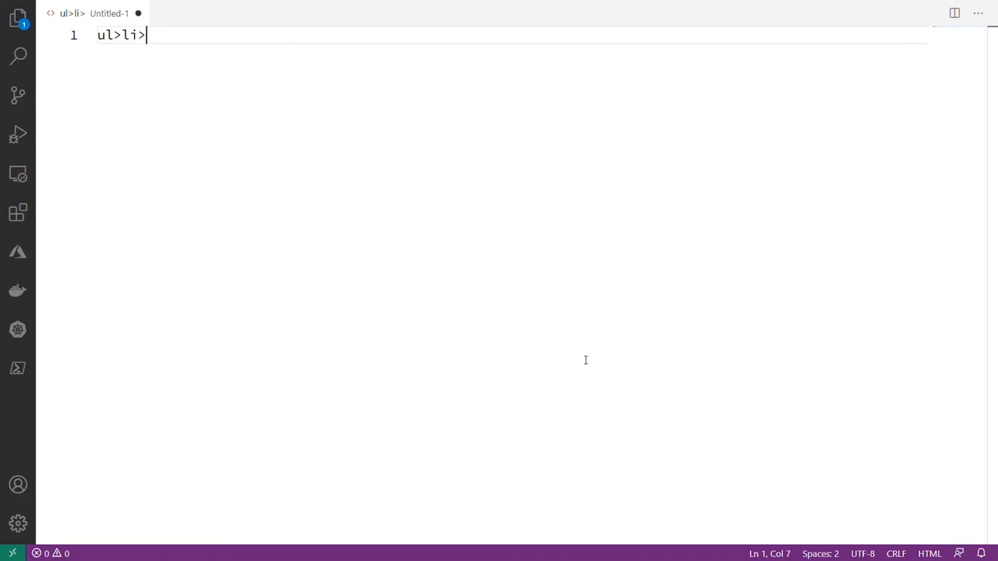
text(lo)
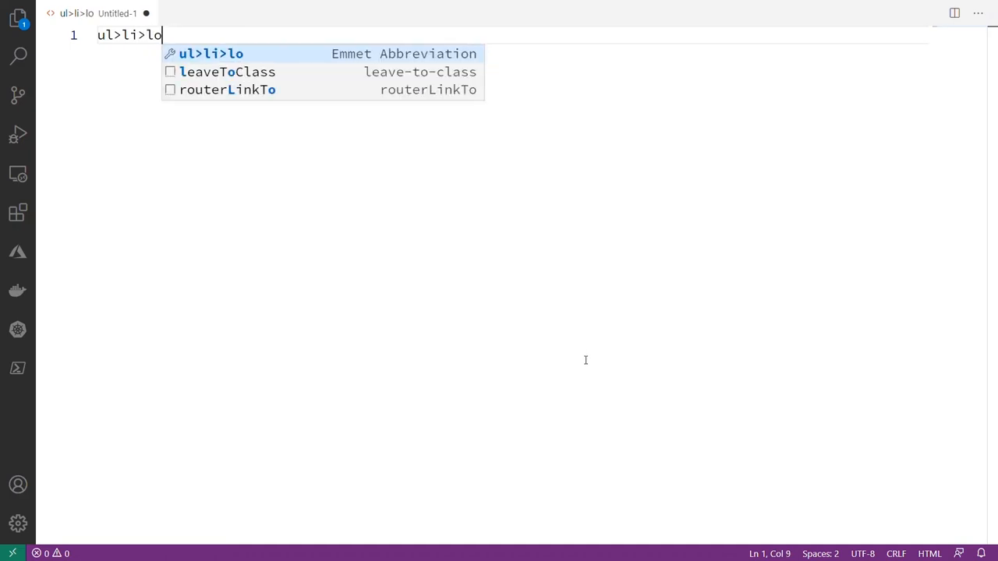
text(rem)
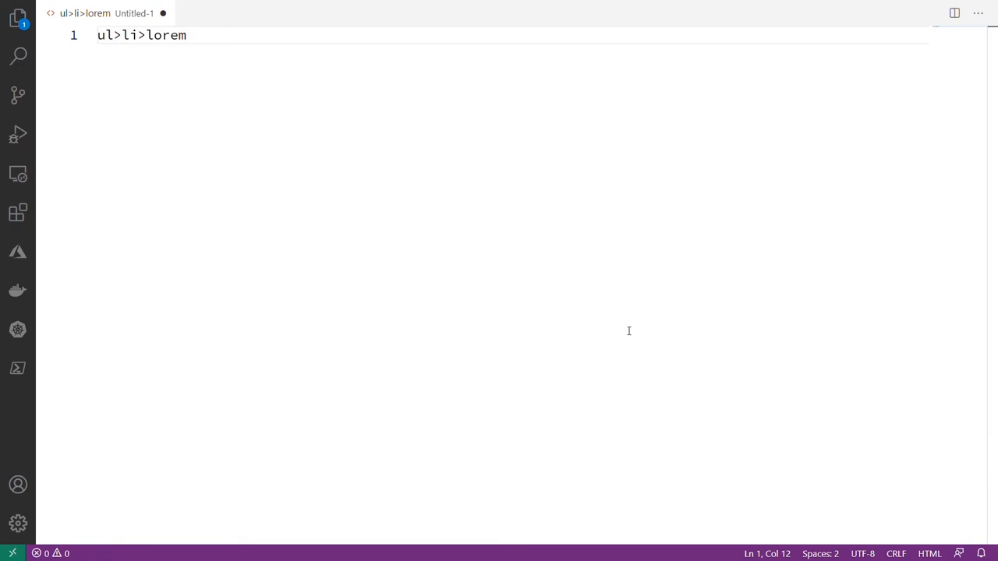
mouse_move(634, 350)
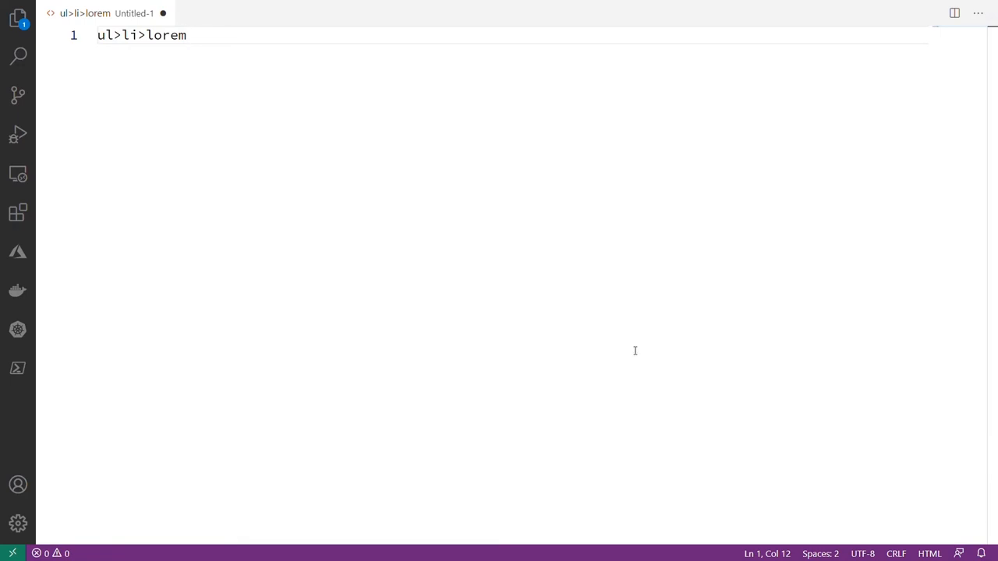
- Expand ul>li>lorem3*5 into a five-item lorem-filled list
text(3)
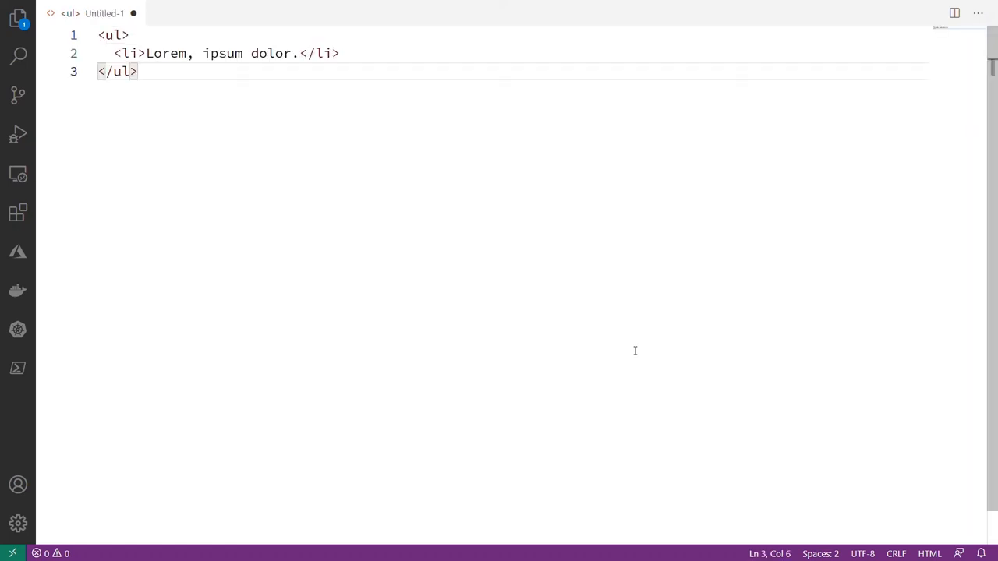
text(ul>li>lorem3*5)
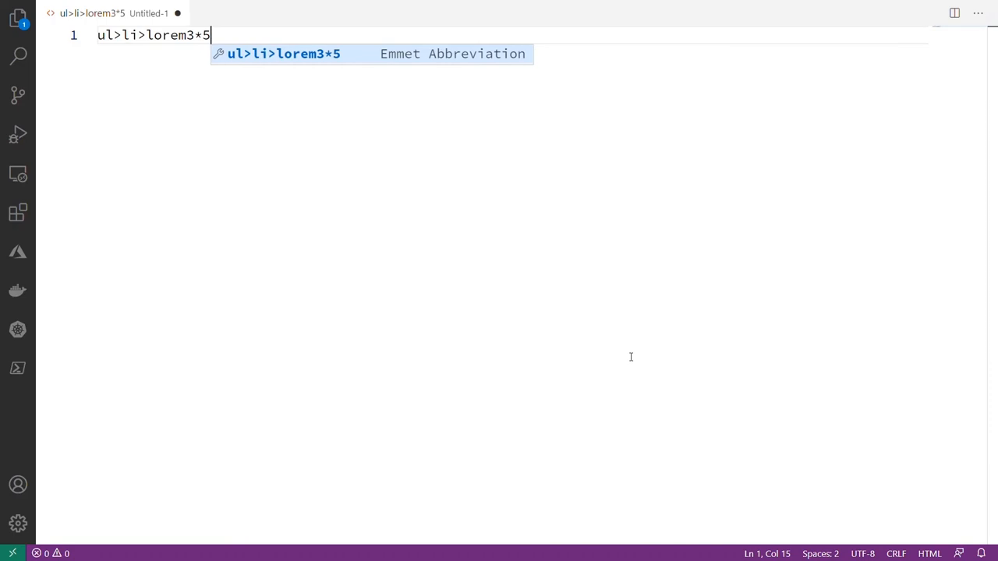
key(Tab)
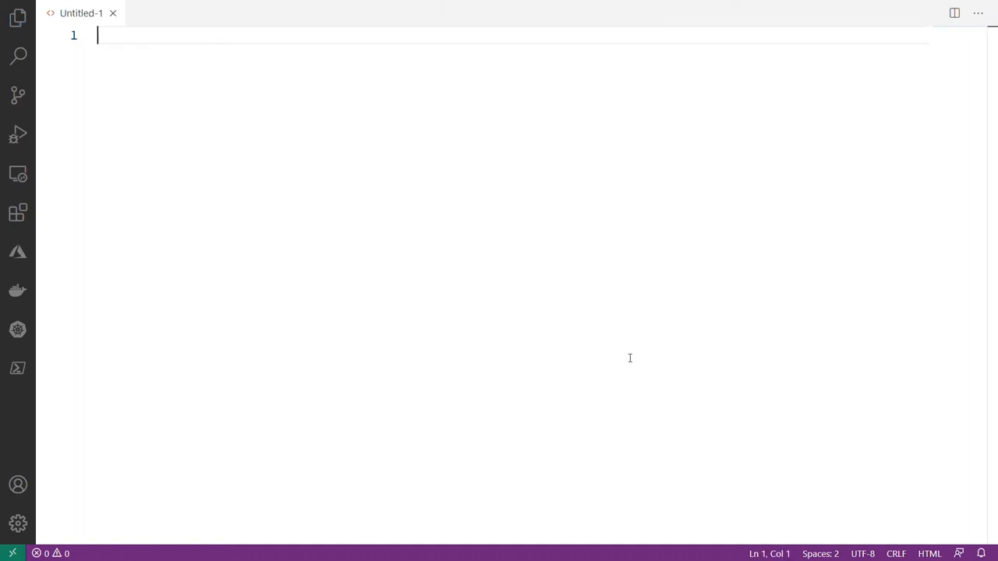
- Write the abbreviation form>.form-group>label+input[type=text].form-control
text(form)
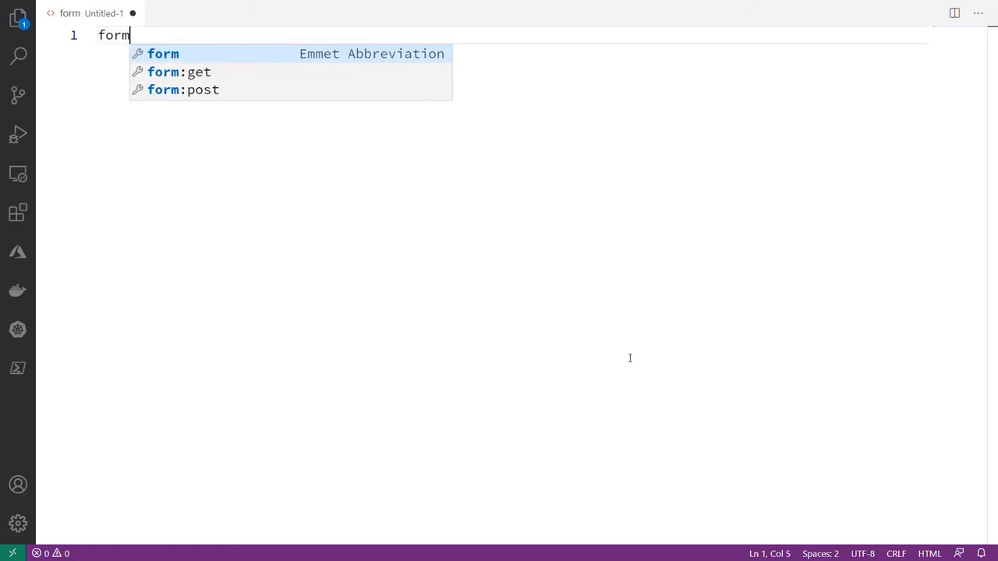
text(>)
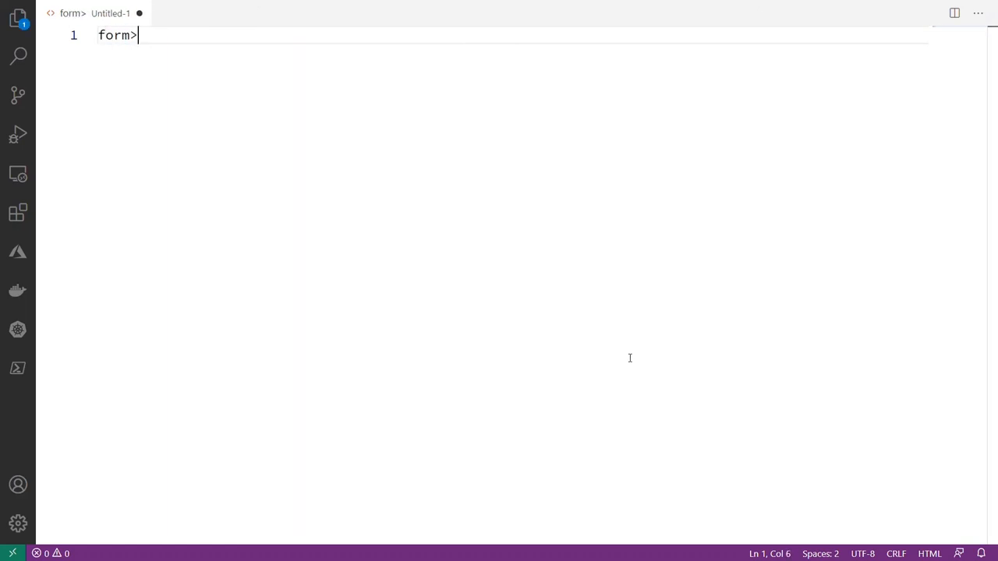
text(.form-grou)
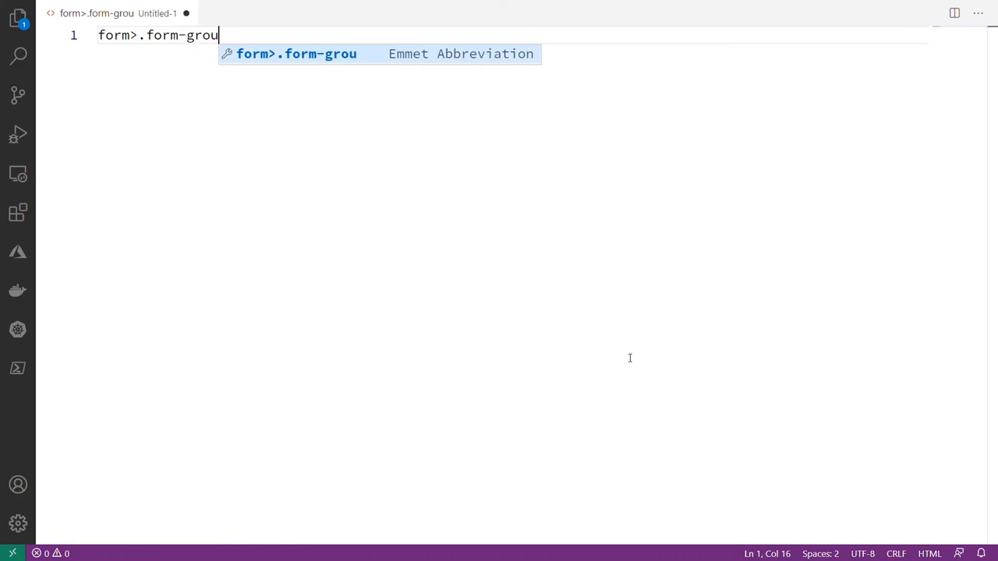
text(p)
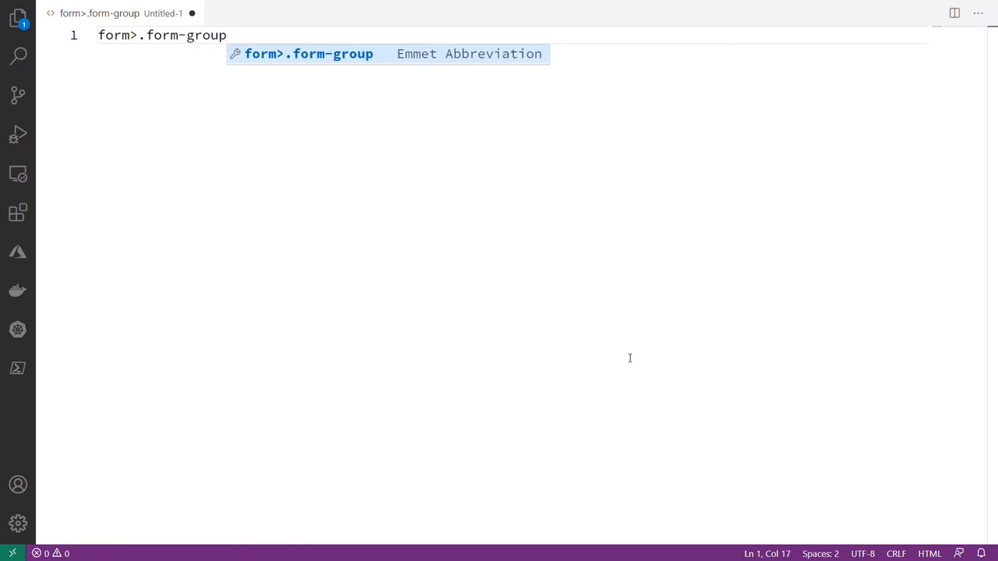
text(>)
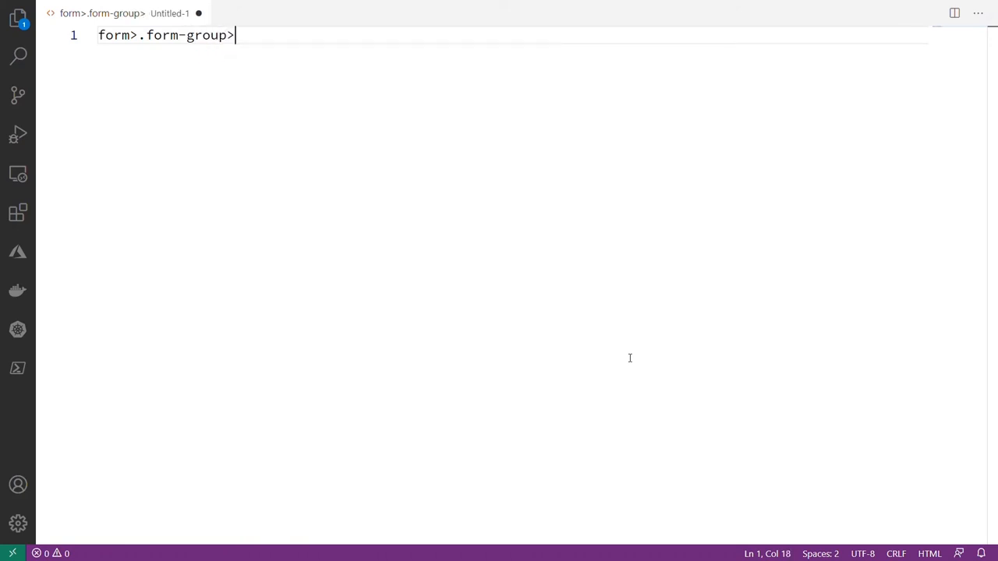
text(label)
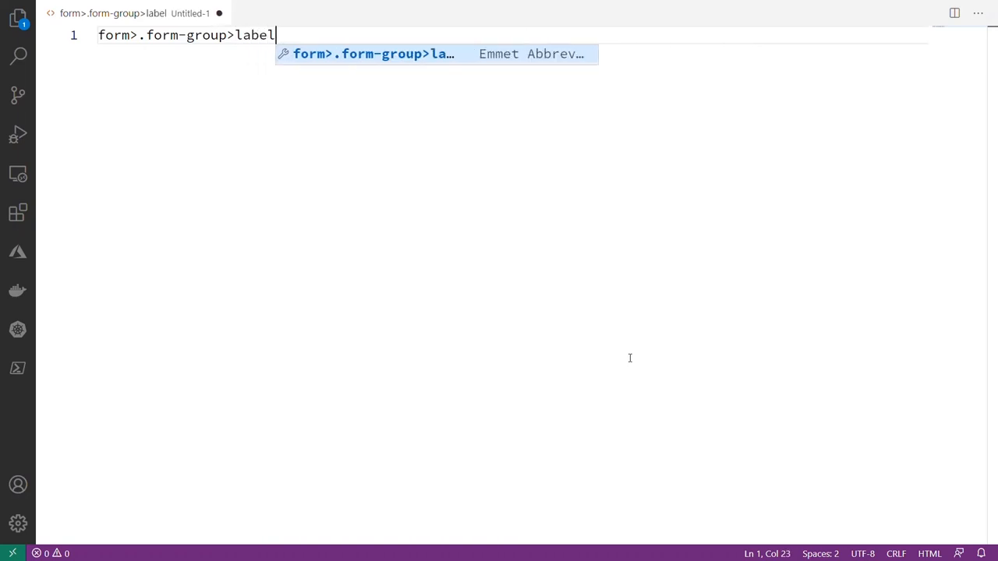
text(+)
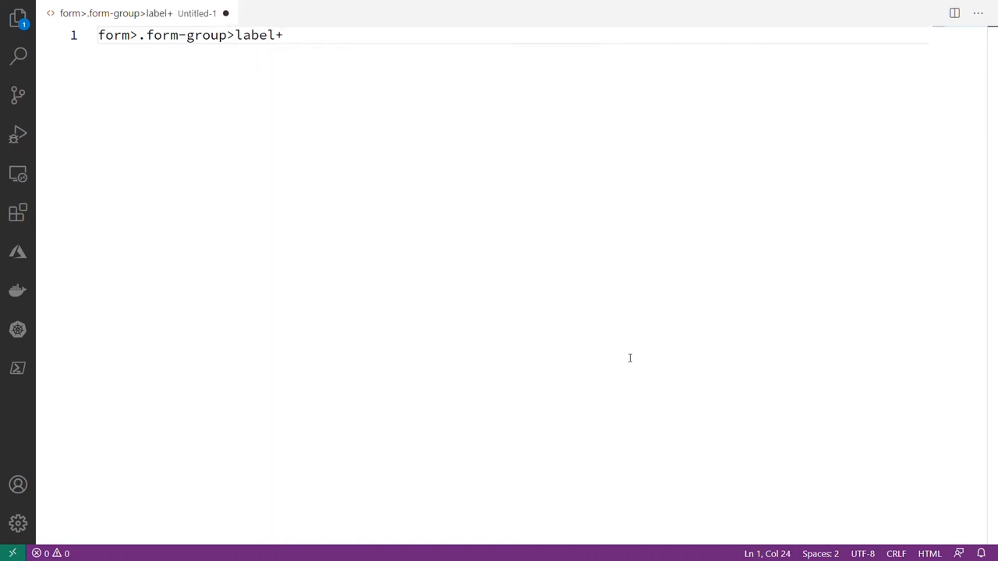
text(input[type=text])
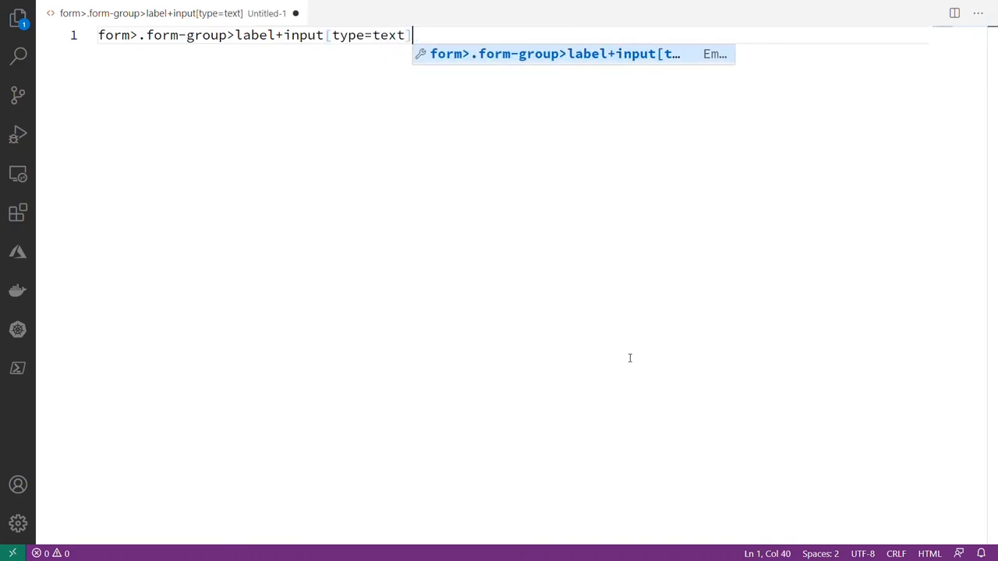
text(.form-control"></div>)
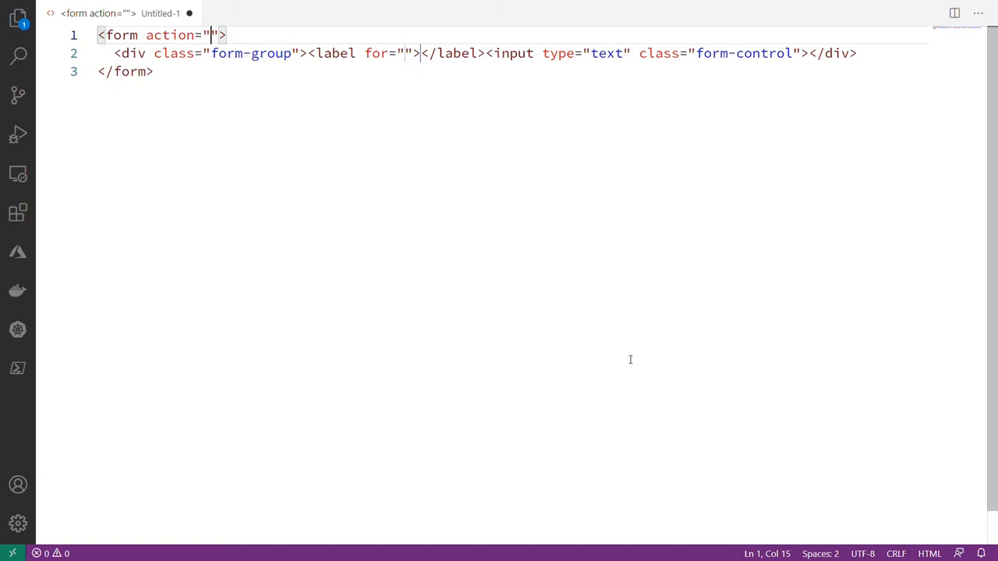
- Put the label, input and closing div on separate lines, then undo to the abbreviation
key(Enter)
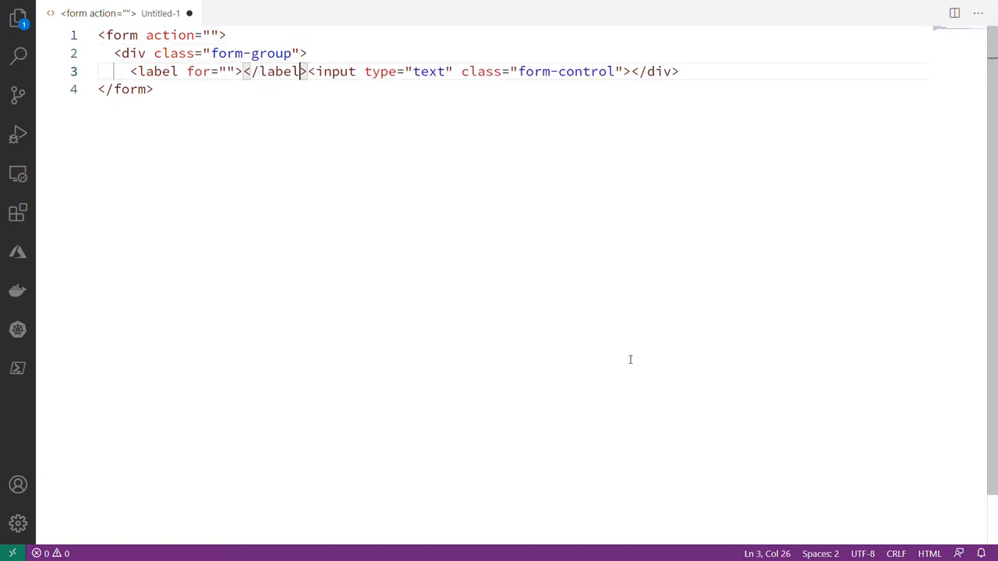
key(Enter)
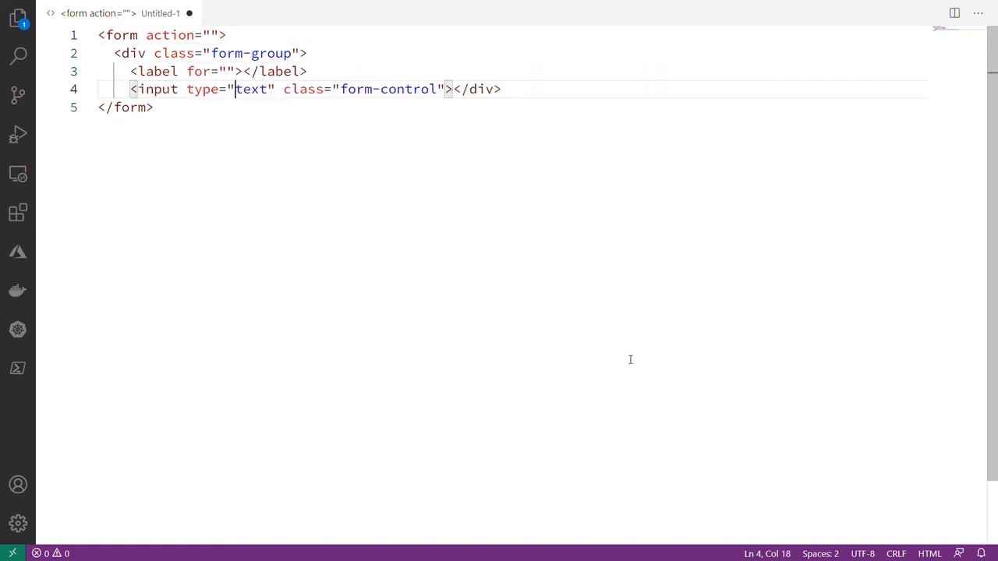
key(Enter)
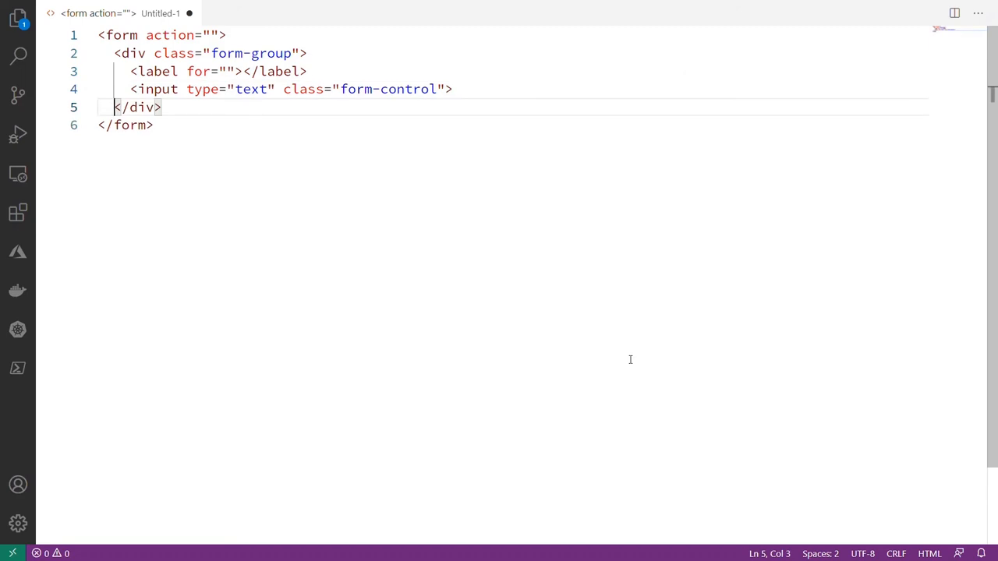
key(ctrl+z)
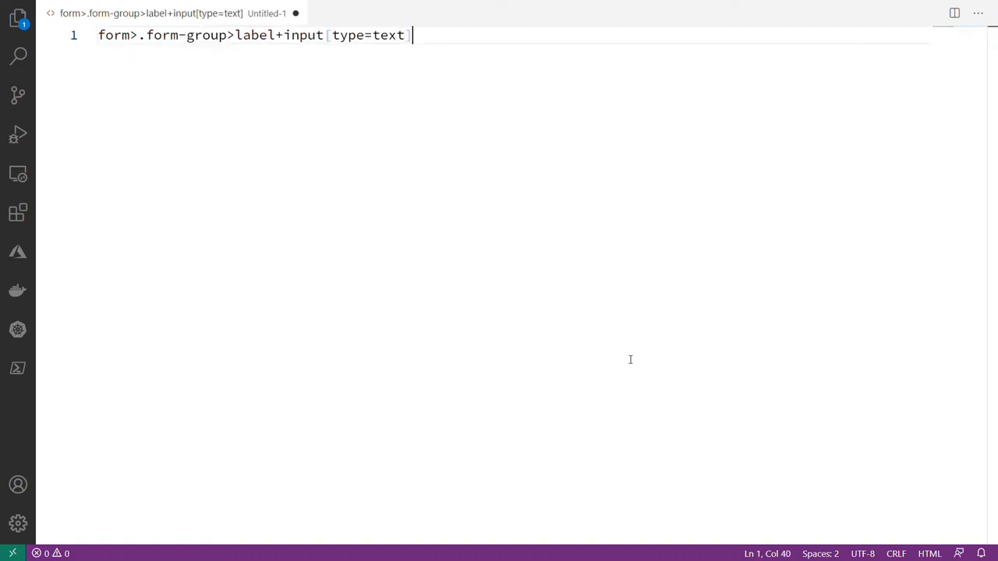
- Expand the form-group abbreviation grouped and repeated *5, then undo and clear the file
text(.form-control)
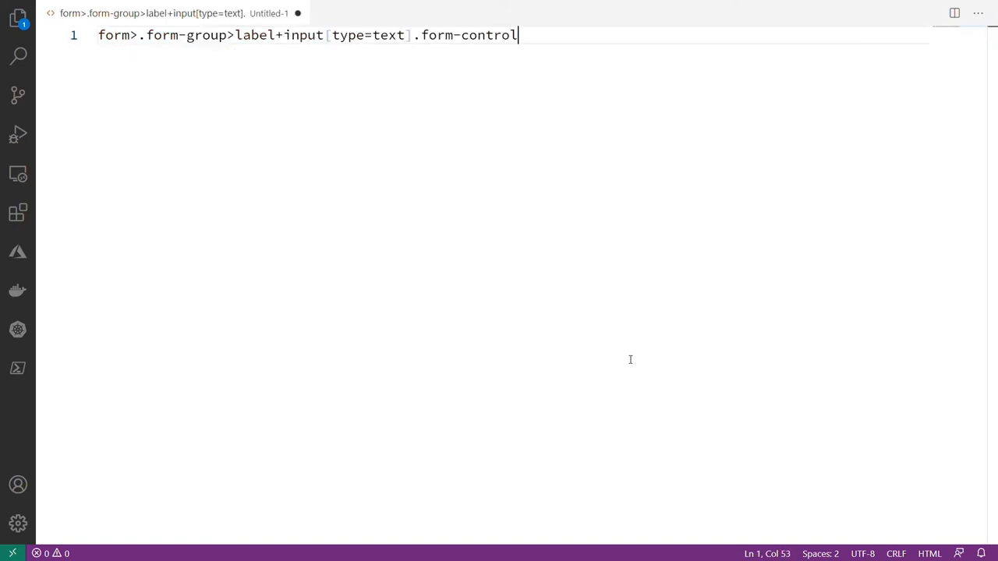
key(Tab)
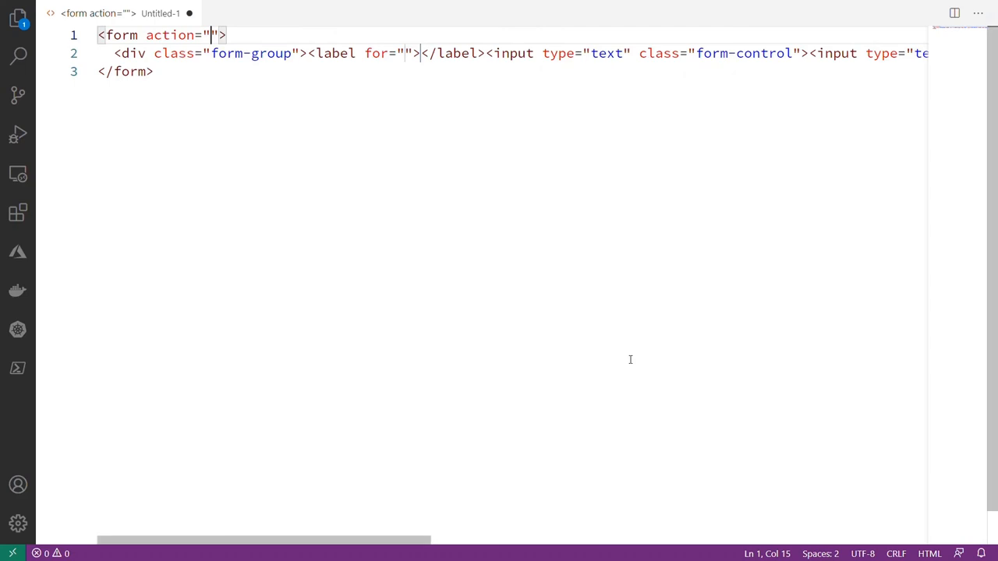
mouse_move(572, 513)
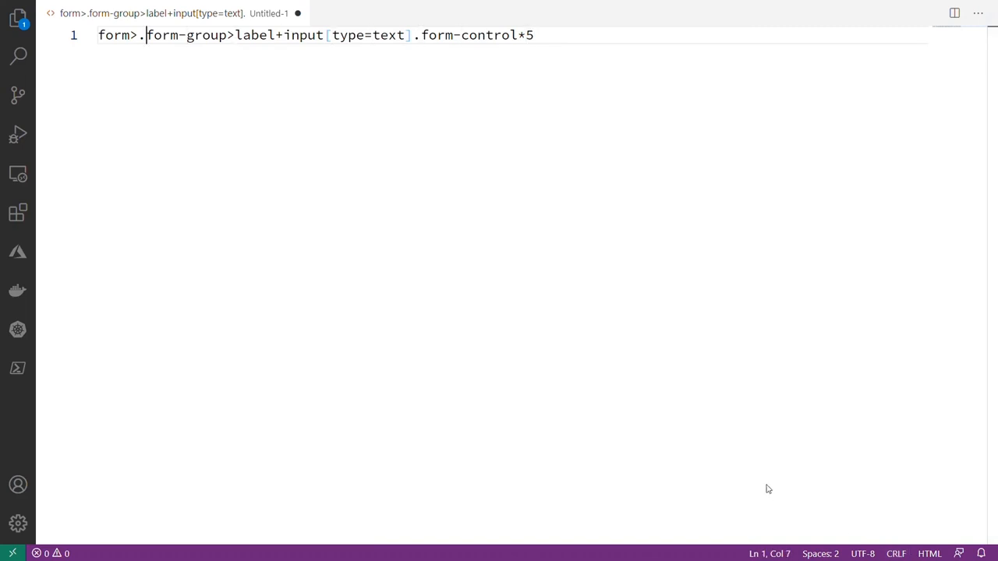
text(()
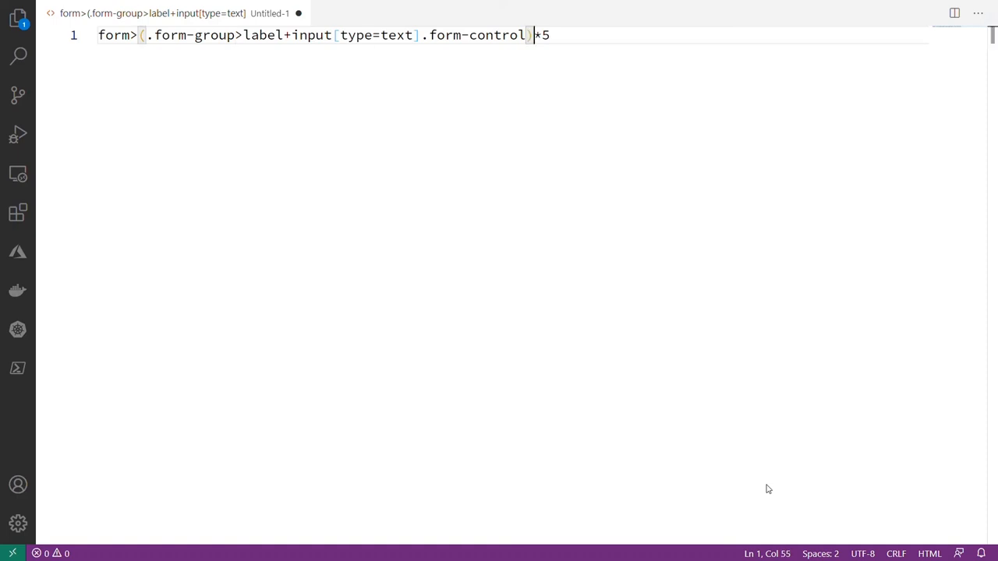
key(Tab)
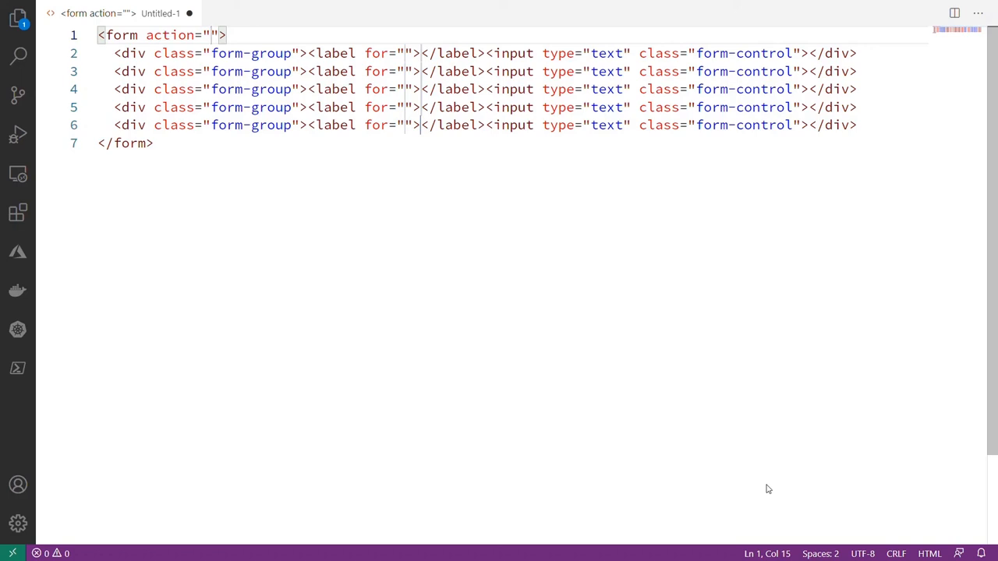
key(ctrl+z)
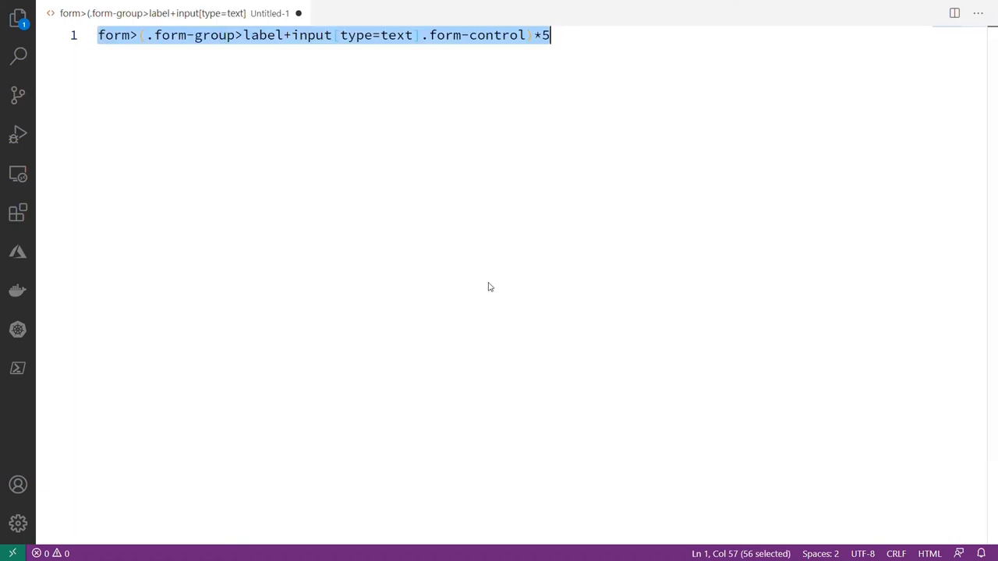
click(583, 35)
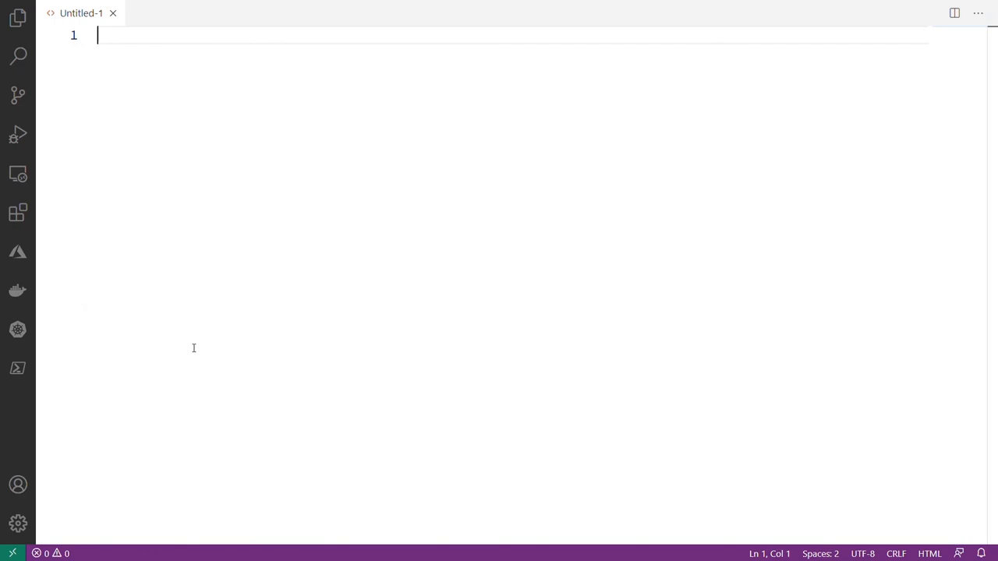
- Type the abbreviation ul>(li#item$>a)*5 for five indexed linked list items
text(ul)
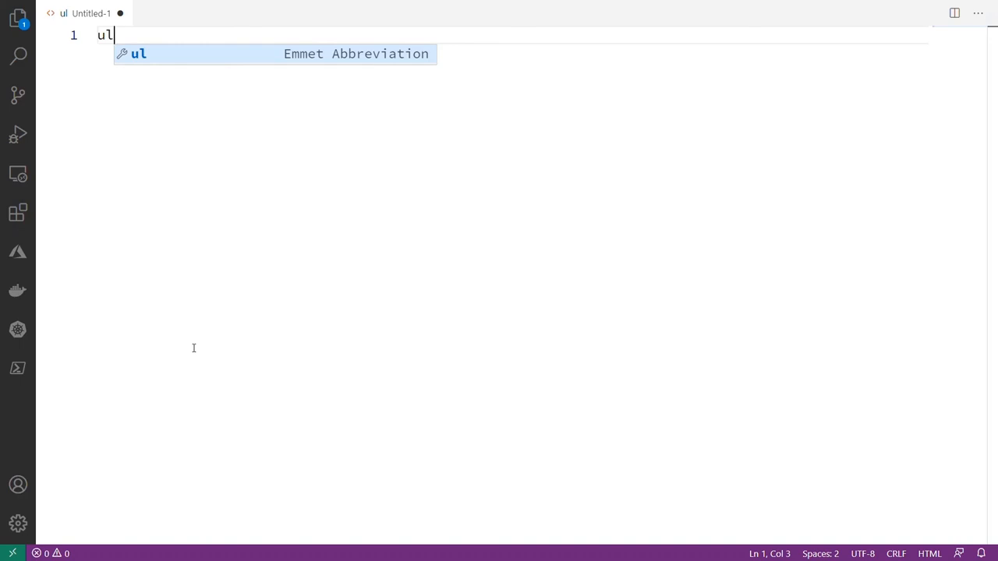
text(>li)
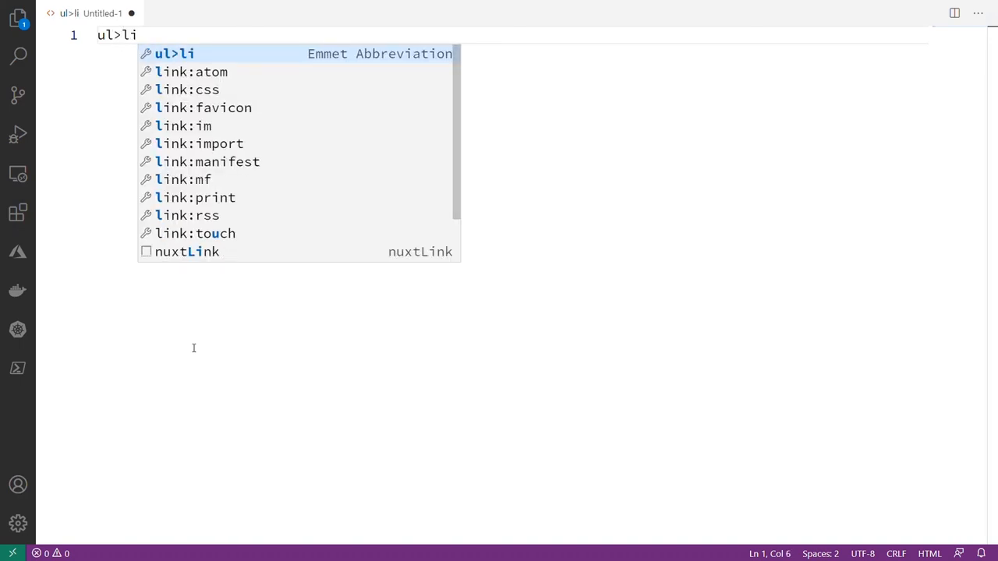
text(>a))
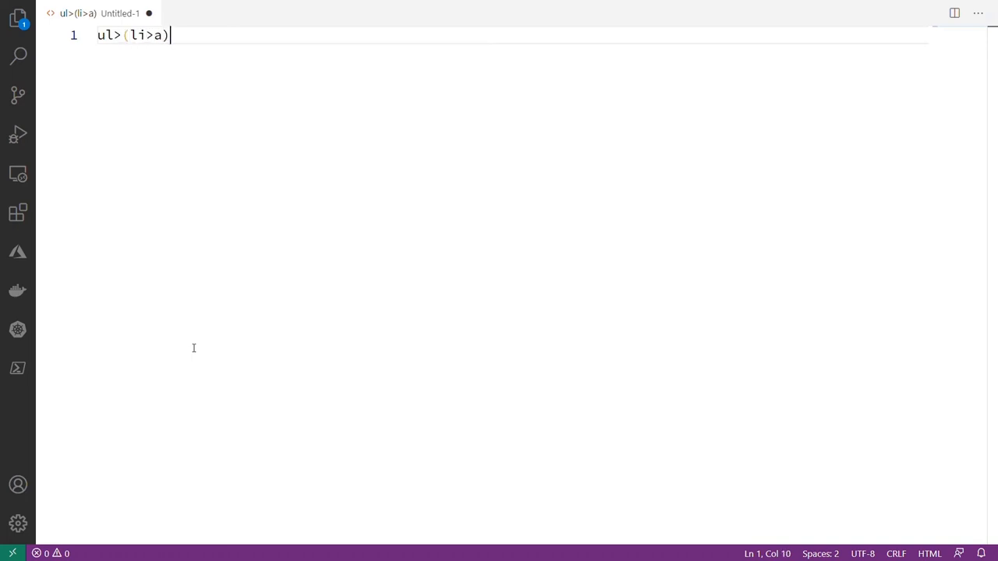
text(*)
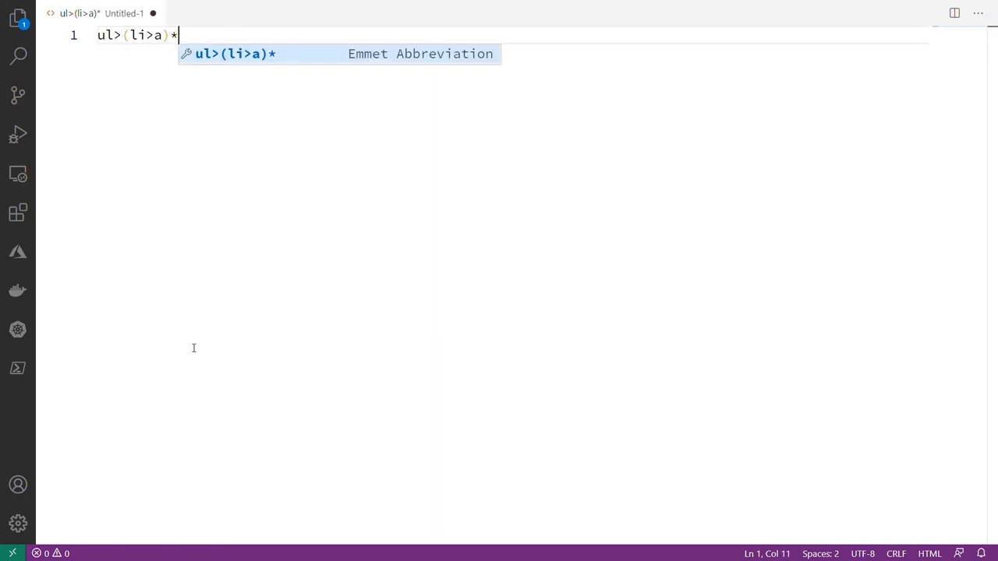
text(5)
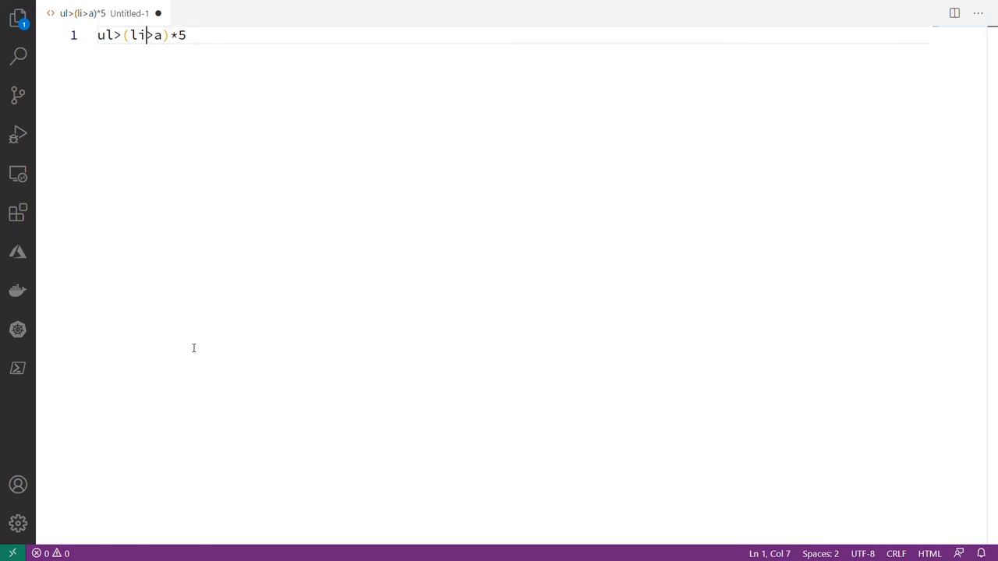
text(#)
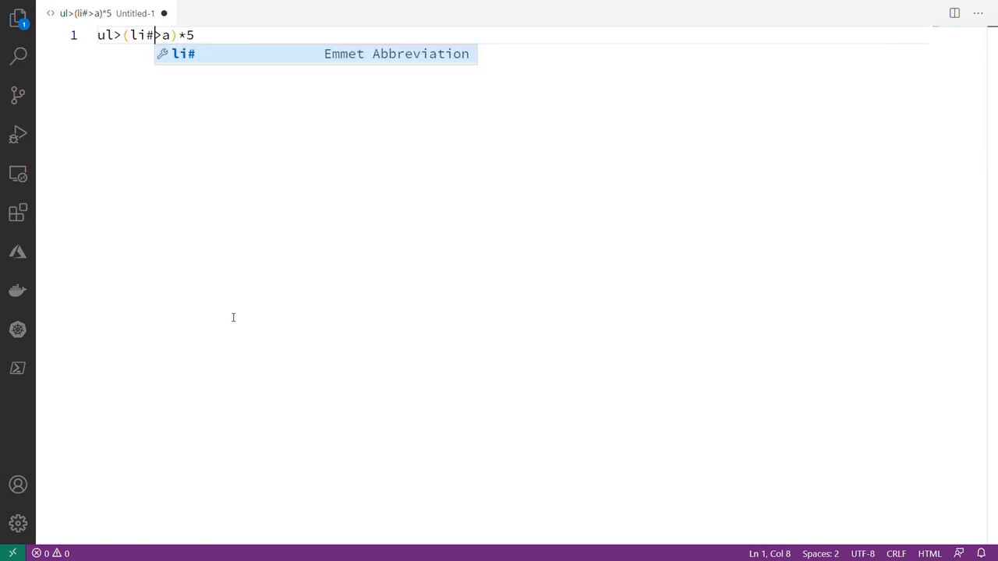
text(item)
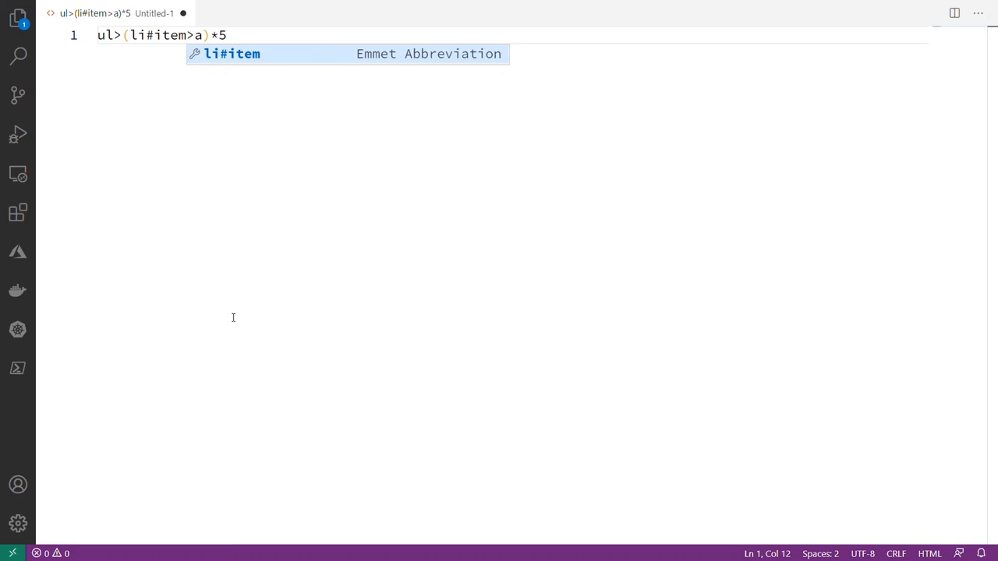
text($)
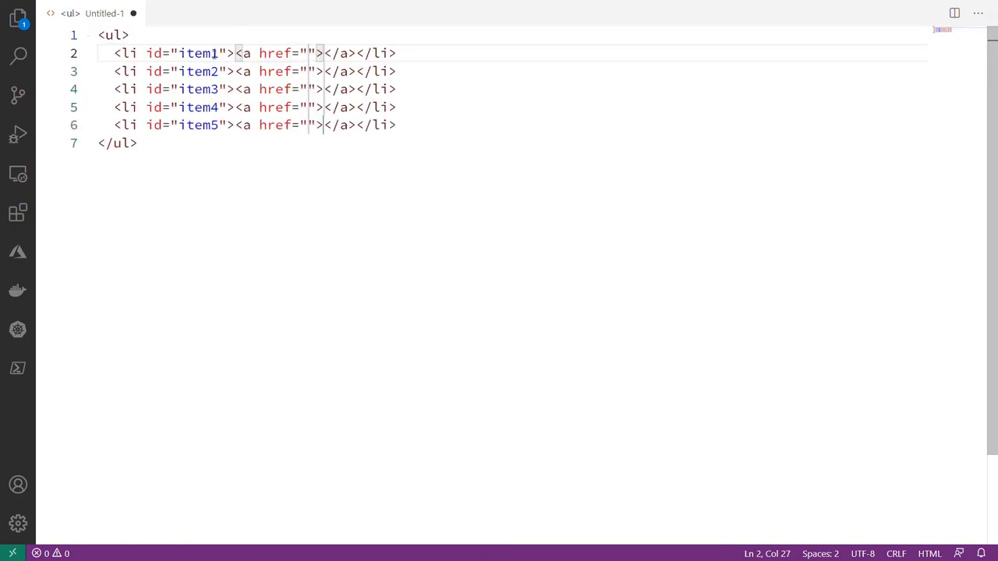
mouse_move(215, 184)
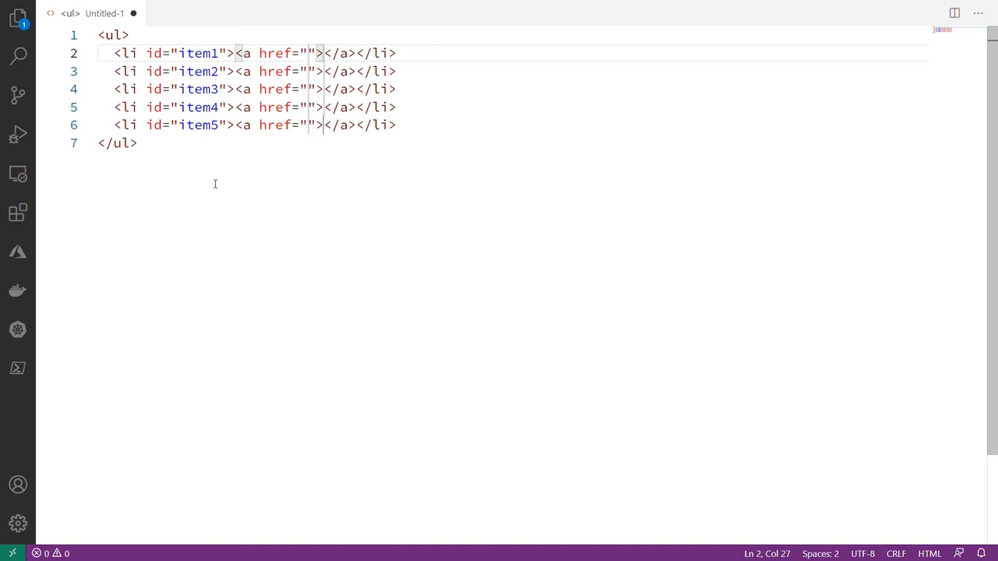